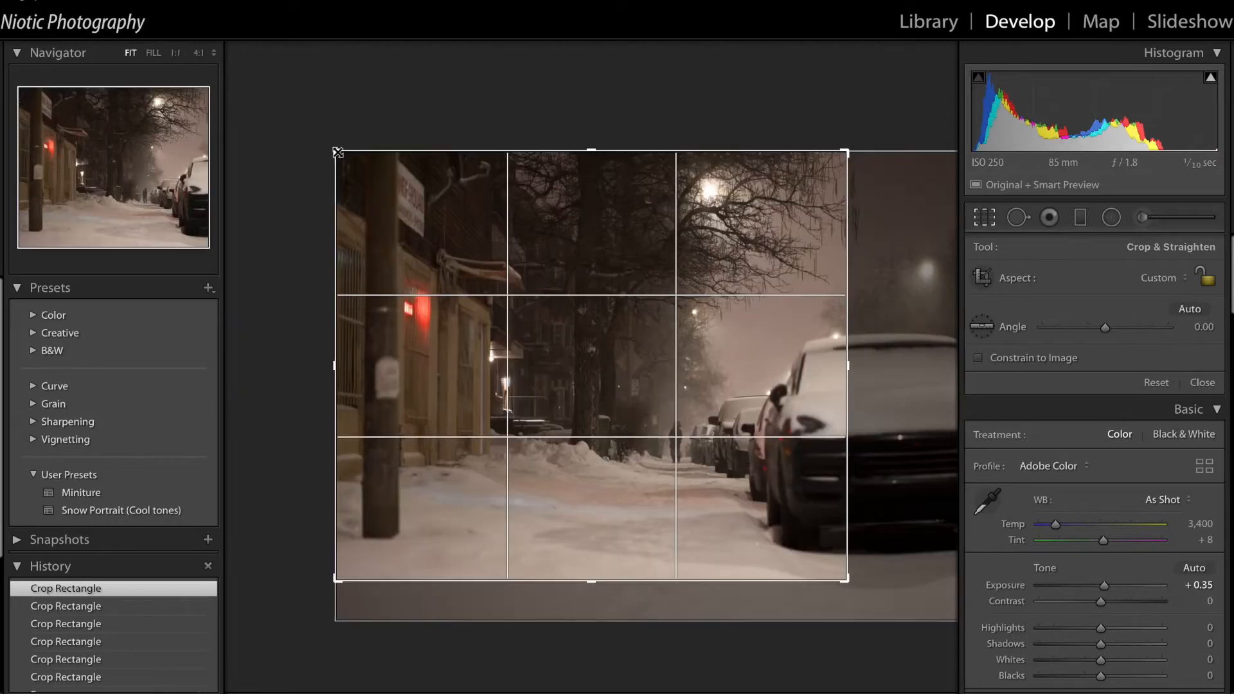
# Tighten the crop to frame the sidewalk, lit buildings and parked cars, and apply it.
pyautogui.moveTo(337, 151); pyautogui.dragTo(351, 158)
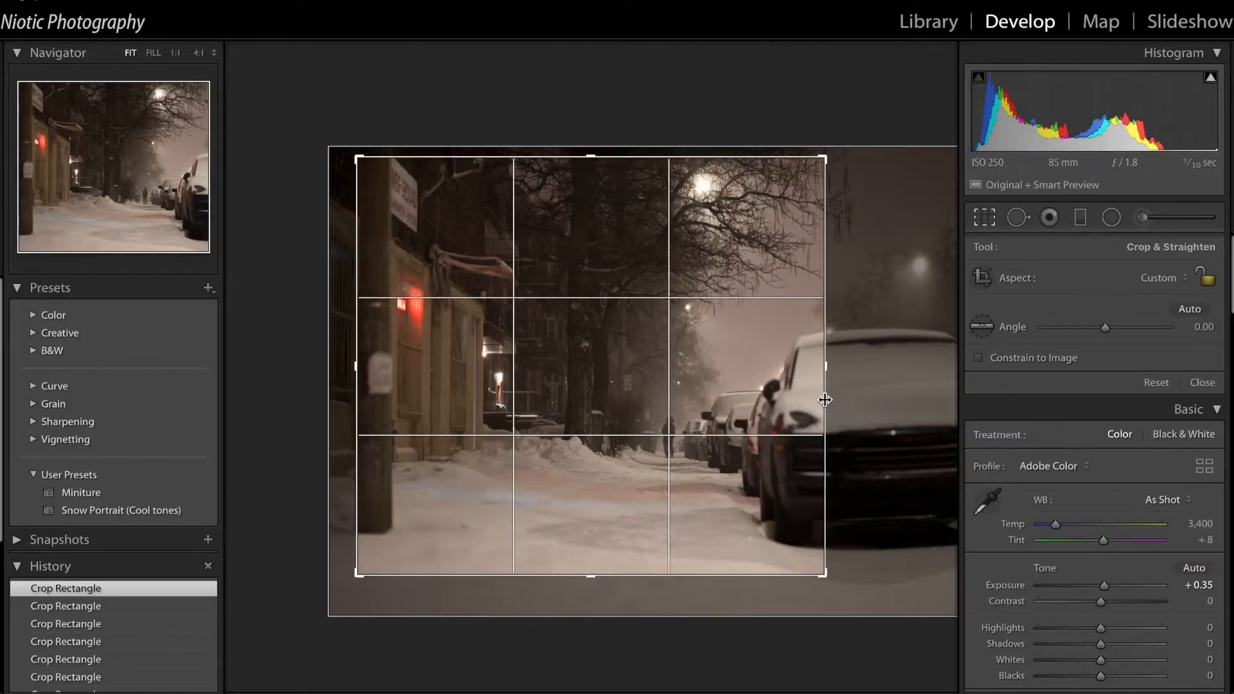
pyautogui.click(1203, 383)
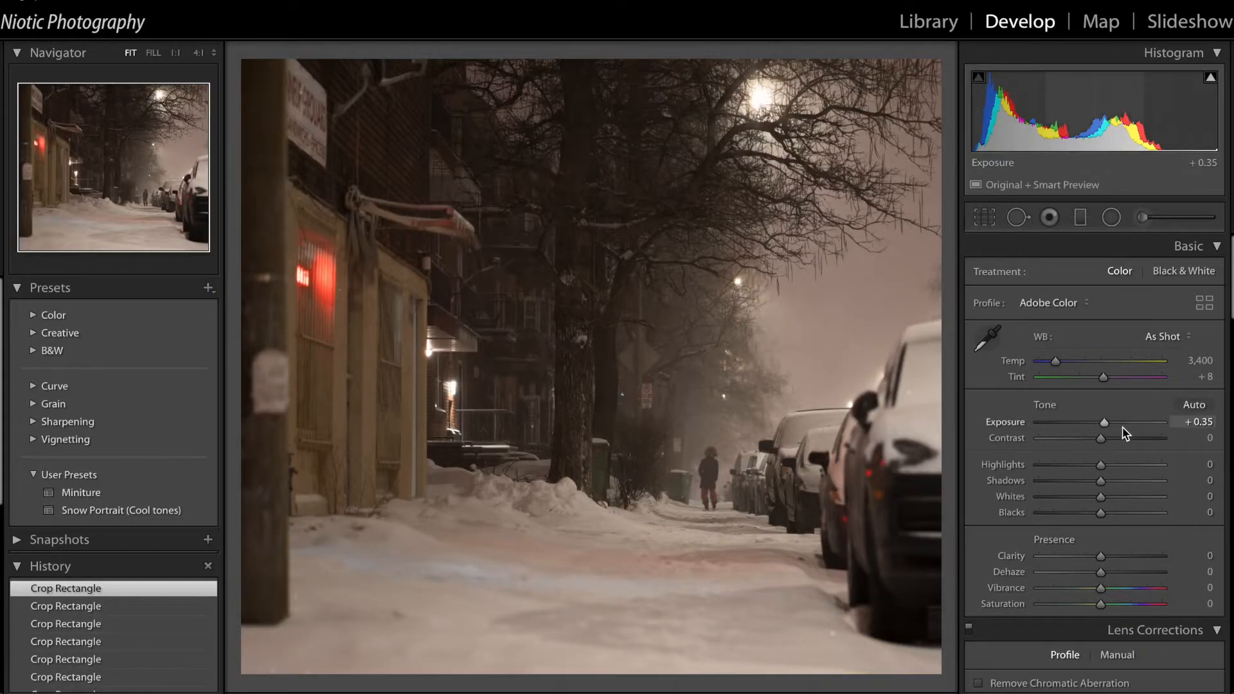
# Raise Exposure step by step to +3.00, checking detail at 1:1 before returning to Fit.
pyautogui.moveTo(1104, 423); pyautogui.dragTo(1110, 423)
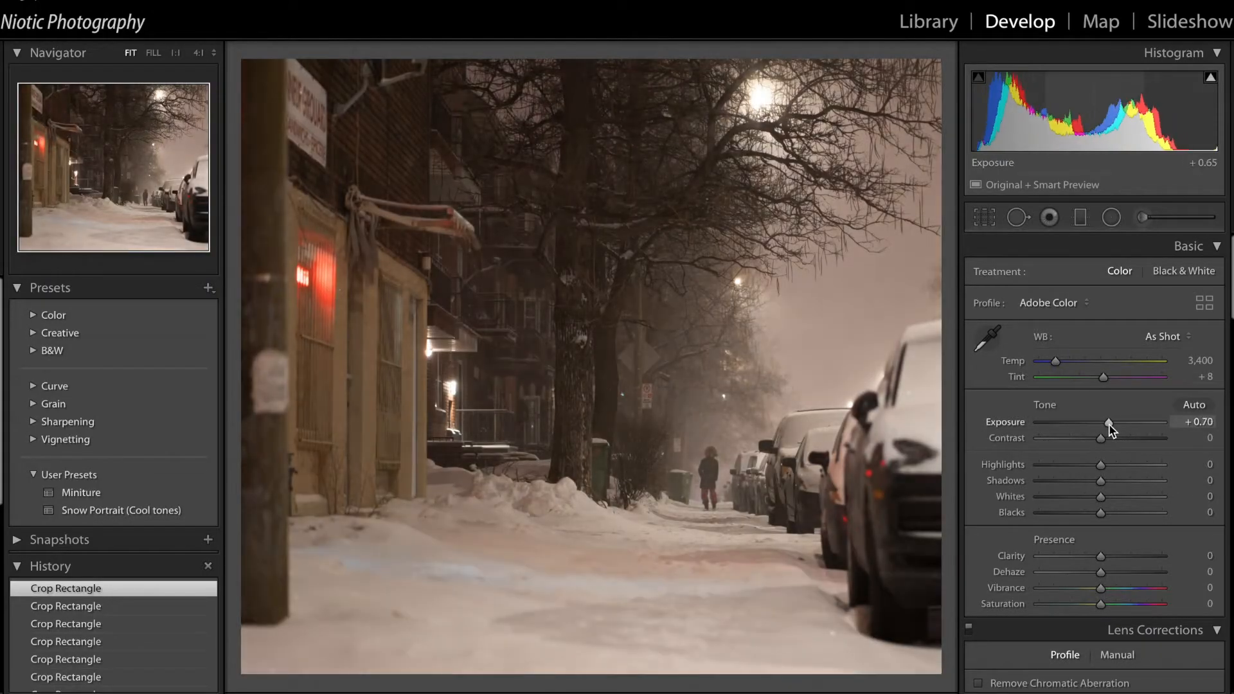
pyautogui.moveTo(1102, 424); pyautogui.dragTo(1110, 423)
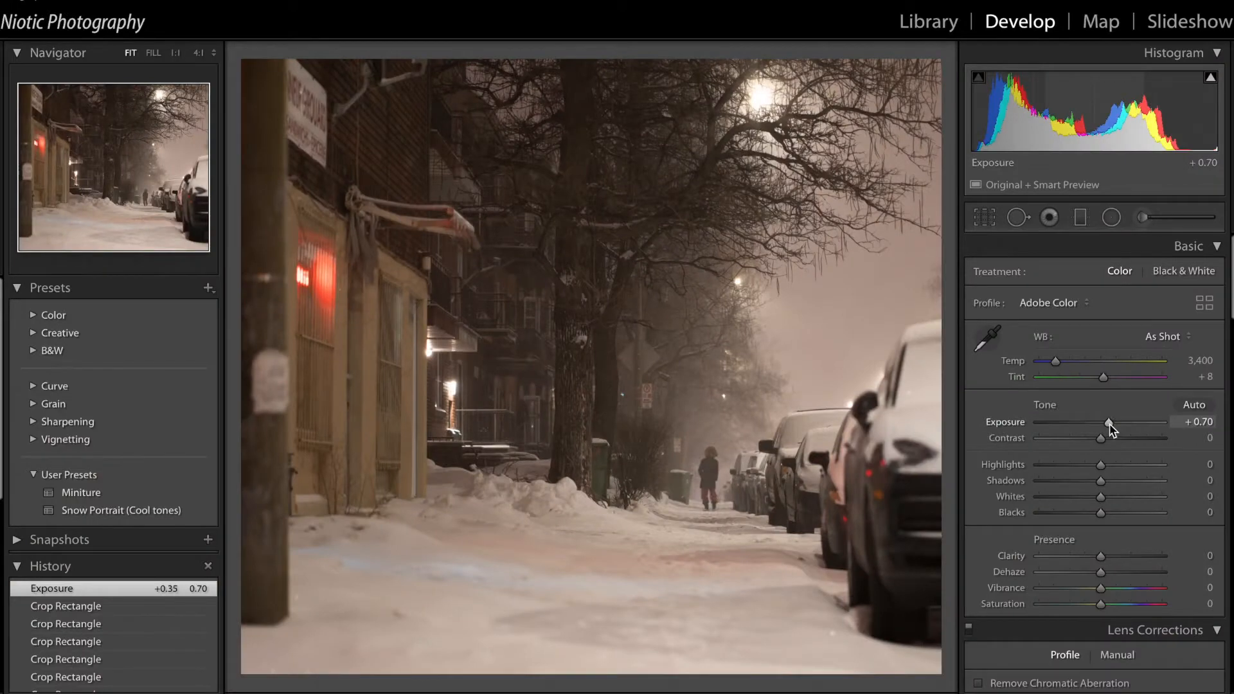
pyautogui.moveTo(1109, 423); pyautogui.dragTo(1124, 424)
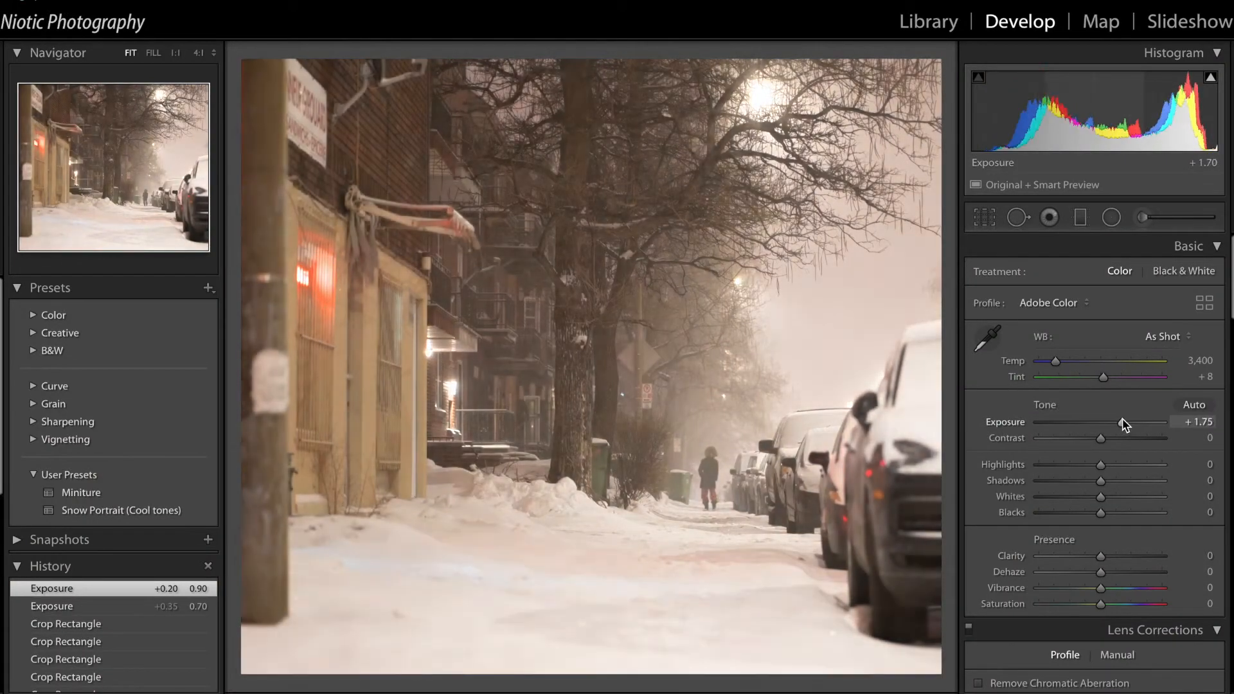
pyautogui.moveTo(1118, 421); pyautogui.dragTo(1123, 421)
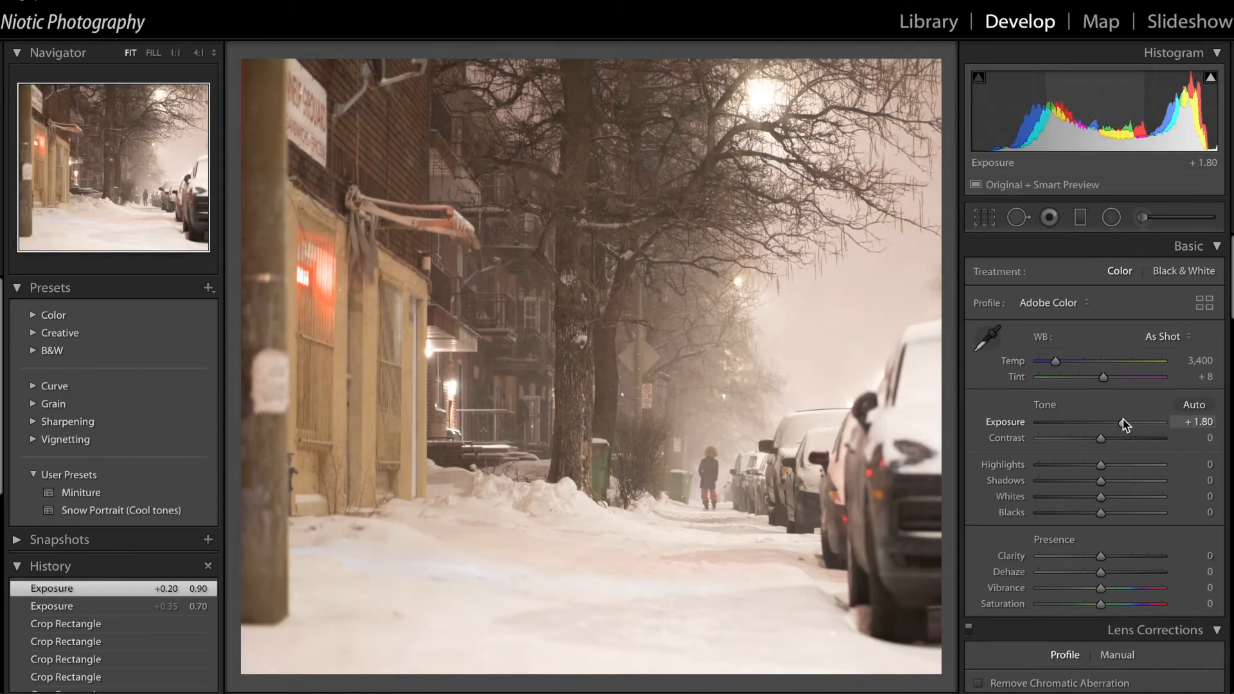
pyautogui.moveTo(1102, 422); pyautogui.dragTo(1110, 421)
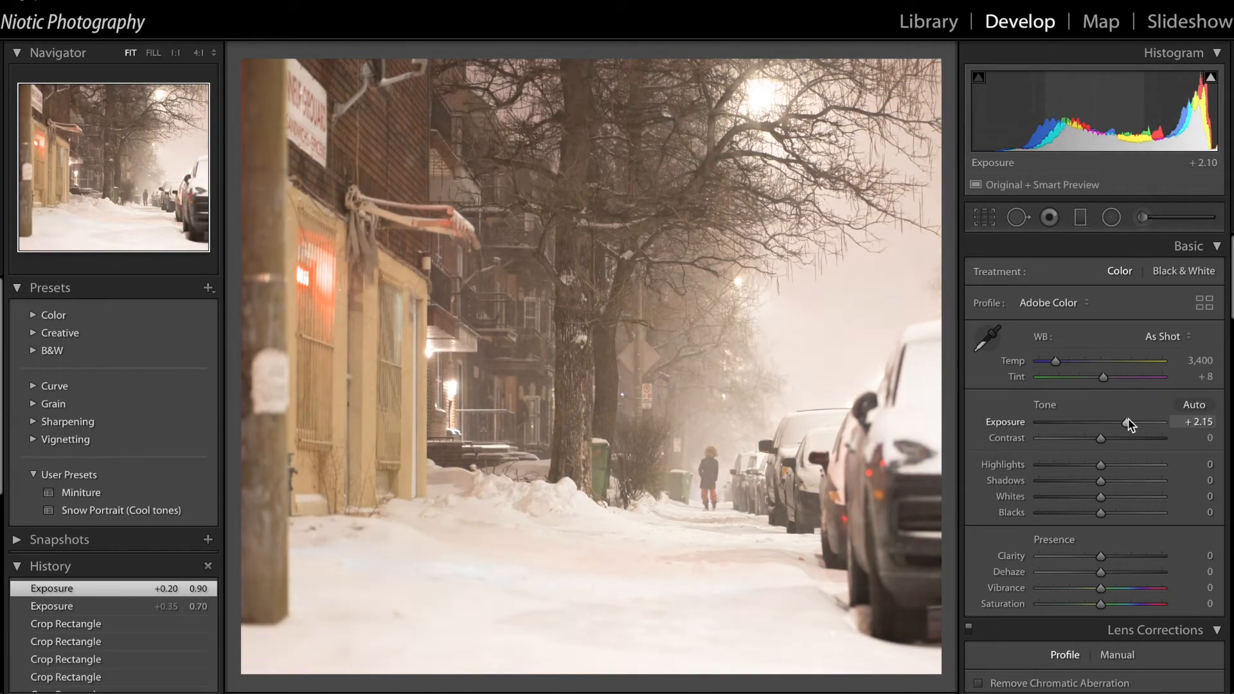
pyautogui.moveTo(1126, 423); pyautogui.dragTo(1149, 423)
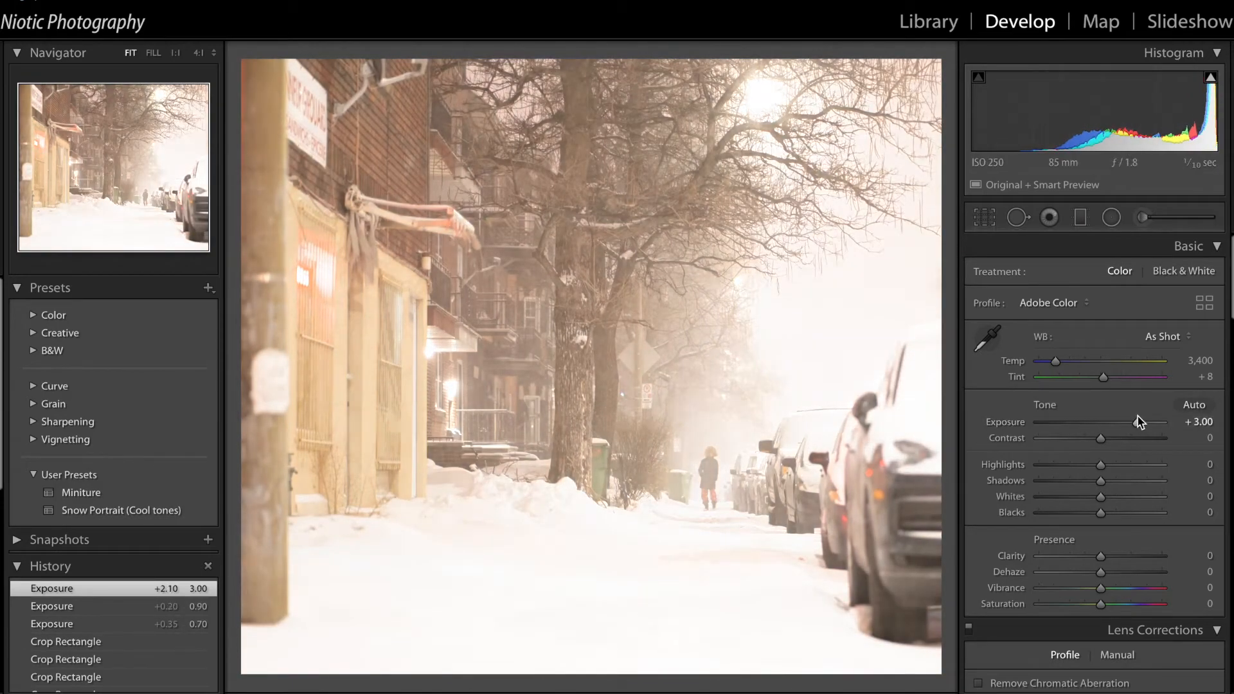
pyautogui.moveTo(671, 416)
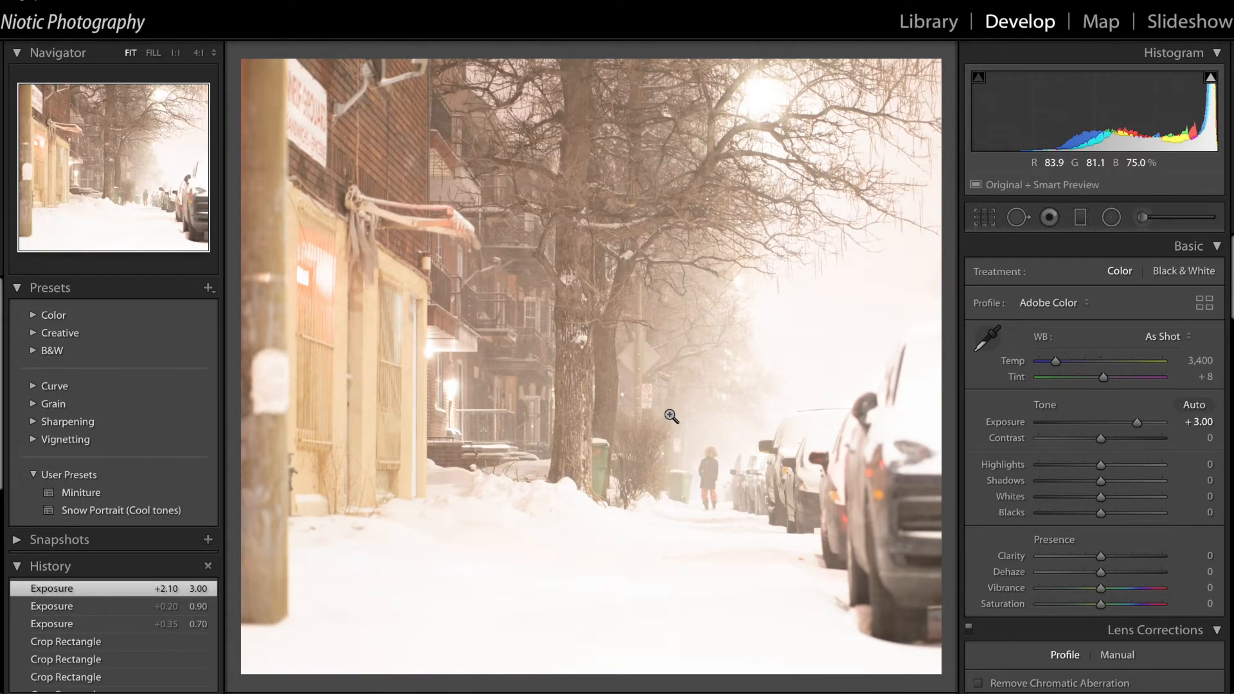
pyautogui.click(197, 53)
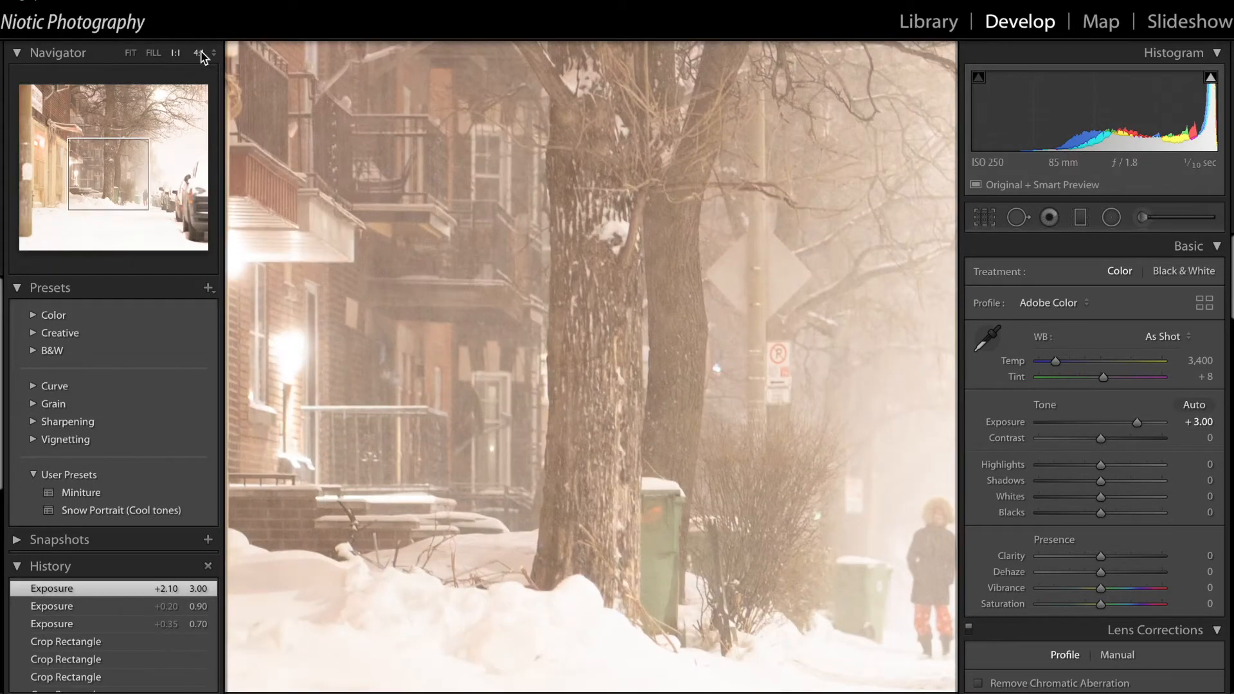
pyautogui.click(199, 52)
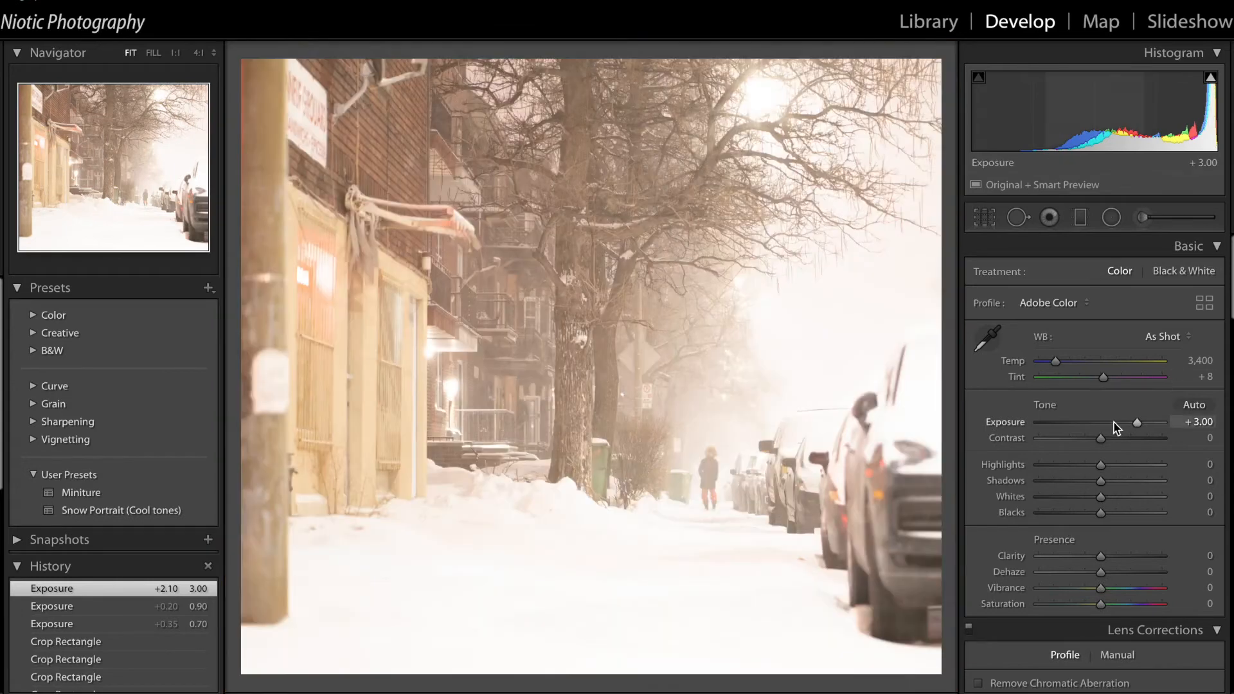
# Set Exposure to +1.35, lift Shadows, lower Whites, and add Clarity to about +23.
pyautogui.moveTo(1136, 423); pyautogui.dragTo(1117, 423)
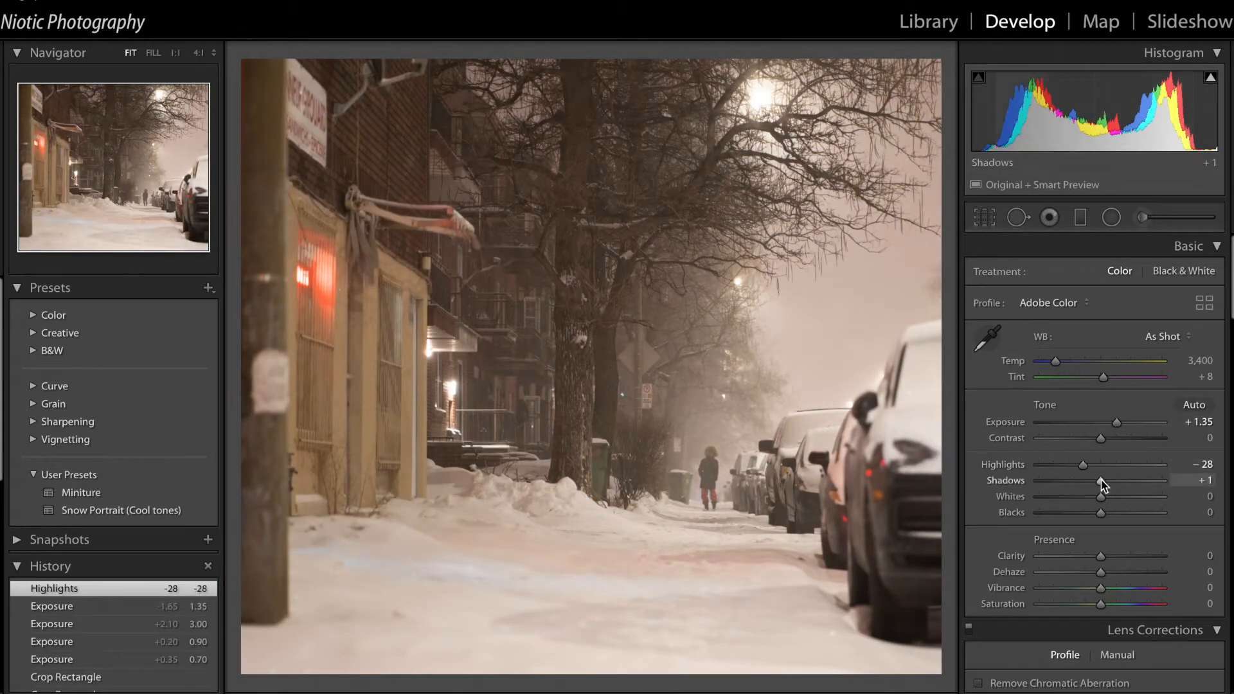
pyautogui.moveTo(1086, 481); pyautogui.dragTo(1121, 480)
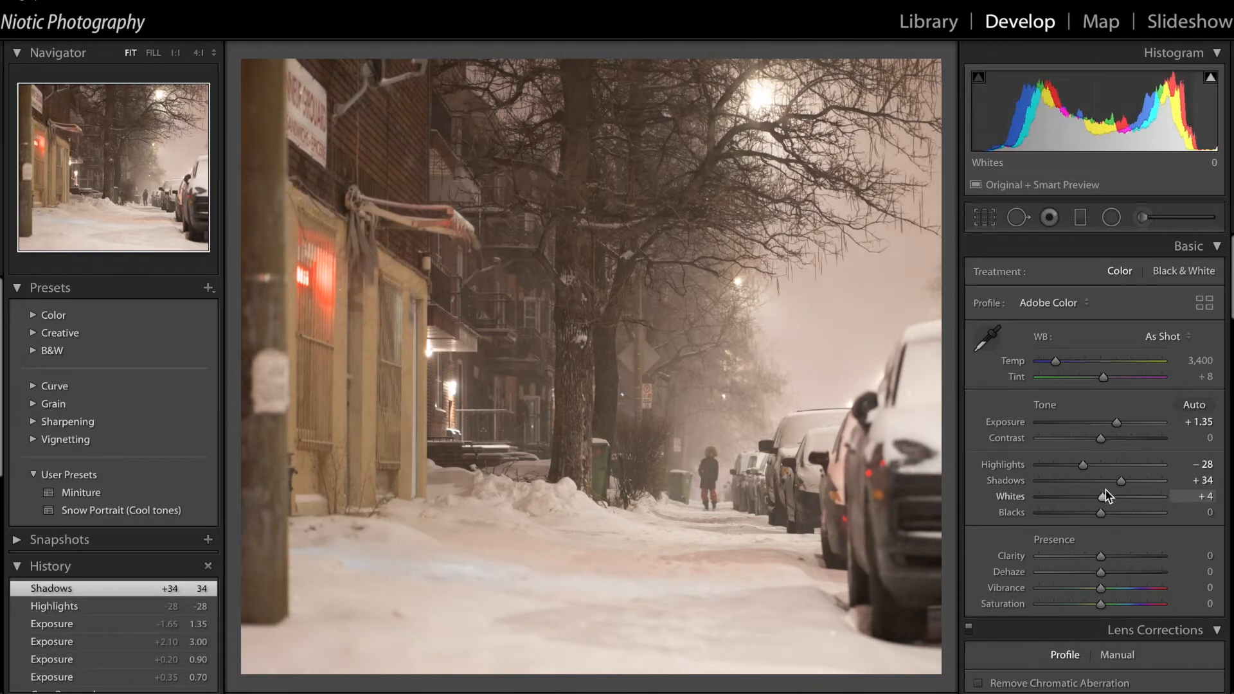
pyautogui.moveTo(1101, 496); pyautogui.dragTo(1061, 495)
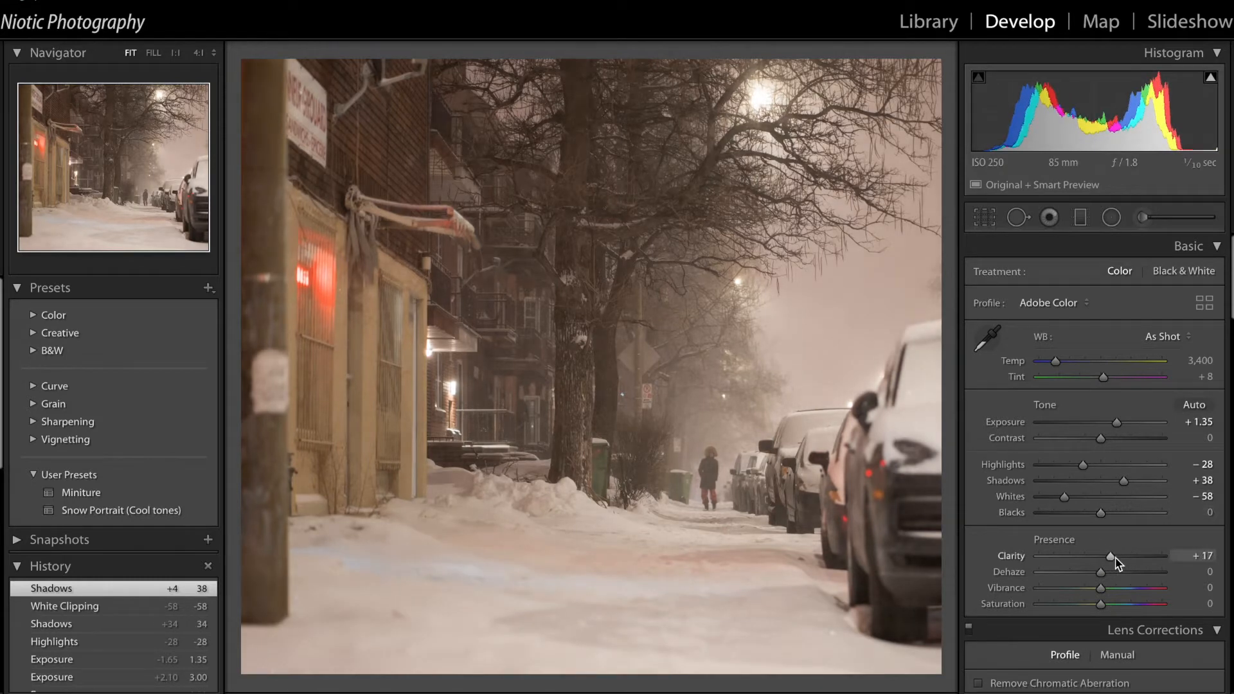
pyautogui.moveTo(1108, 555); pyautogui.dragTo(1111, 556)
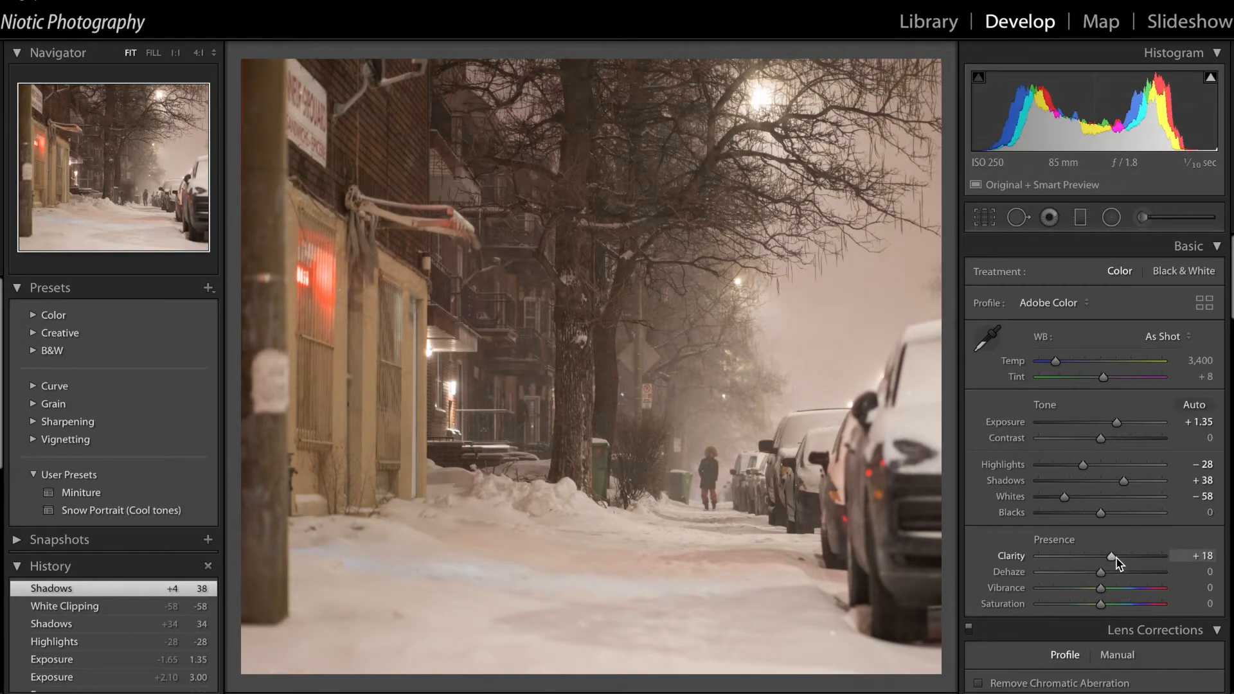
pyautogui.moveTo(1111, 555); pyautogui.dragTo(1114, 555)
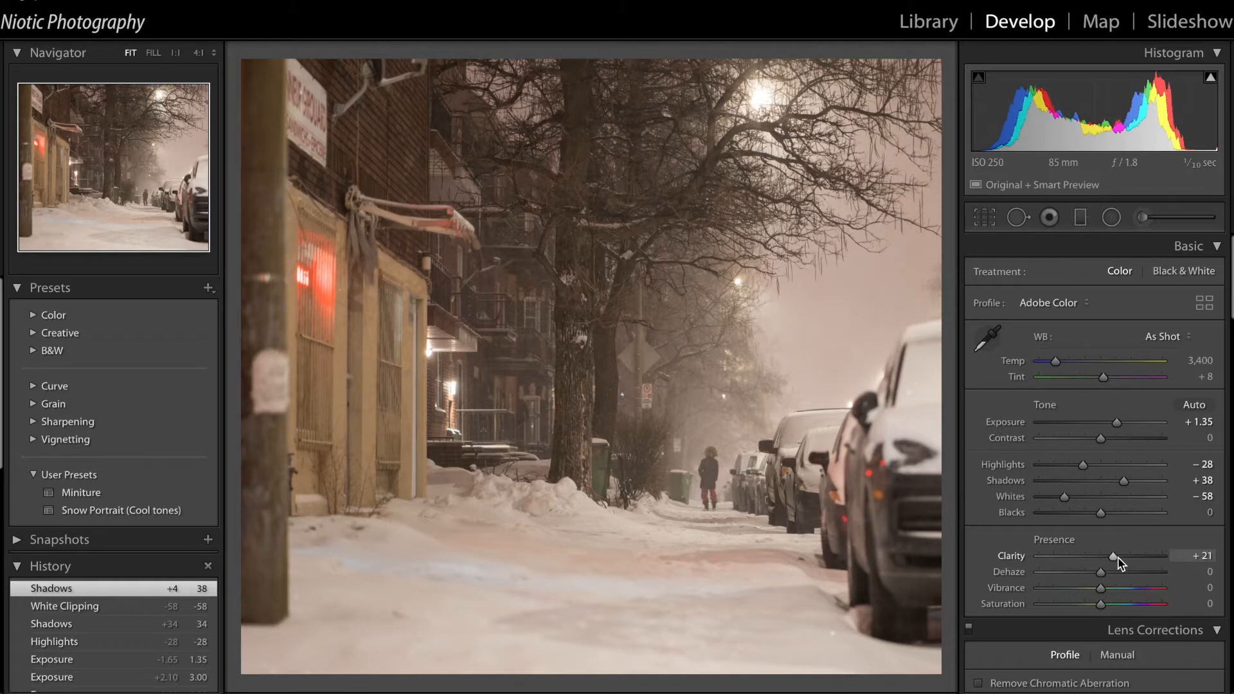
pyautogui.moveTo(1110, 556); pyautogui.dragTo(1113, 556)
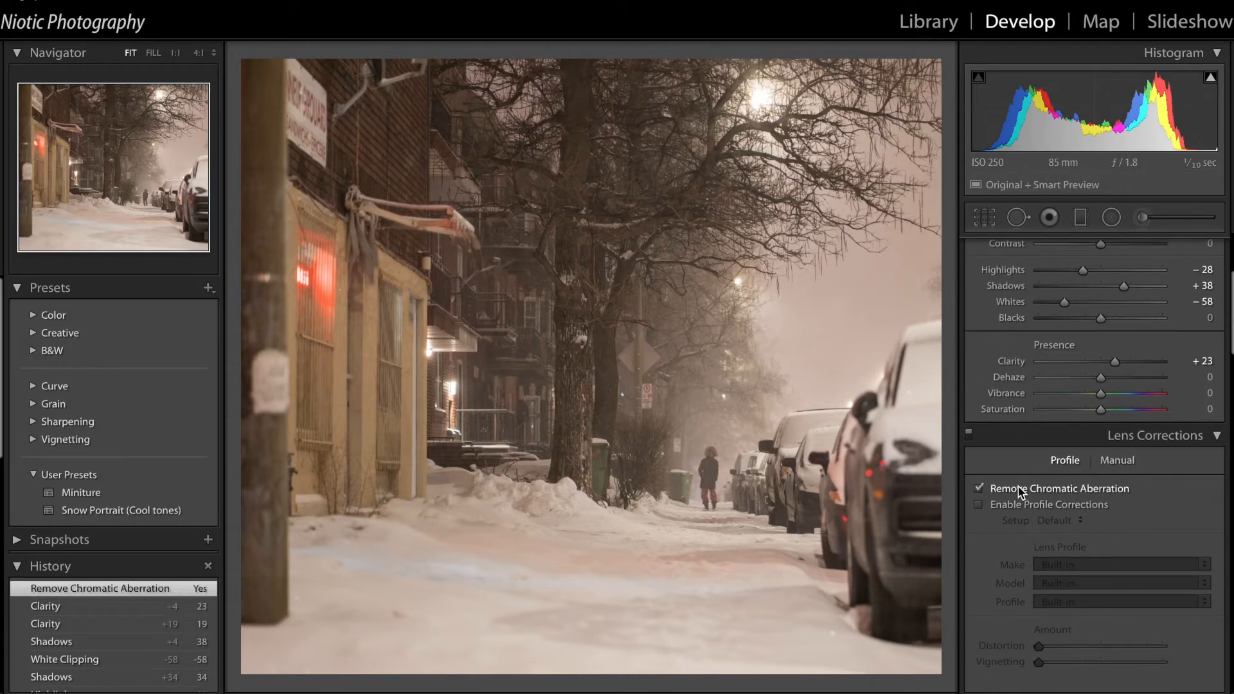
# Enable lens profile corrections and shape a contrast-boosting S-curve in the Tone Curve.
pyautogui.click(979, 505)
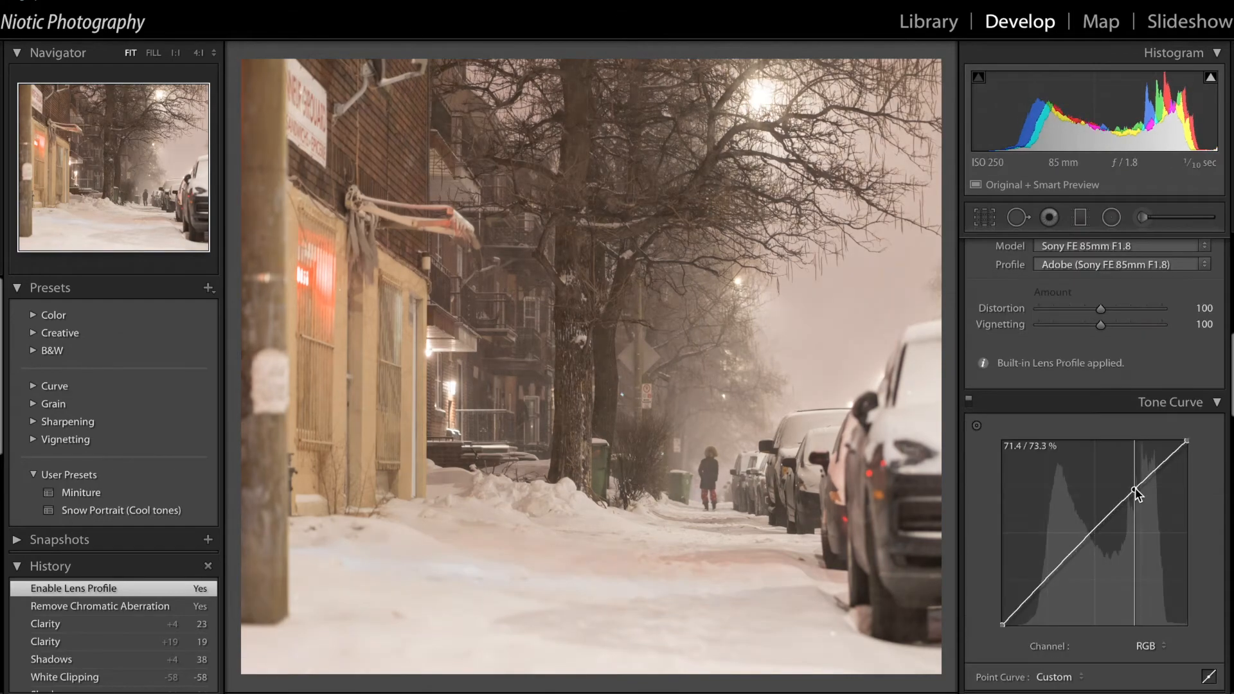
pyautogui.moveTo(1137, 495); pyautogui.dragTo(1061, 571)
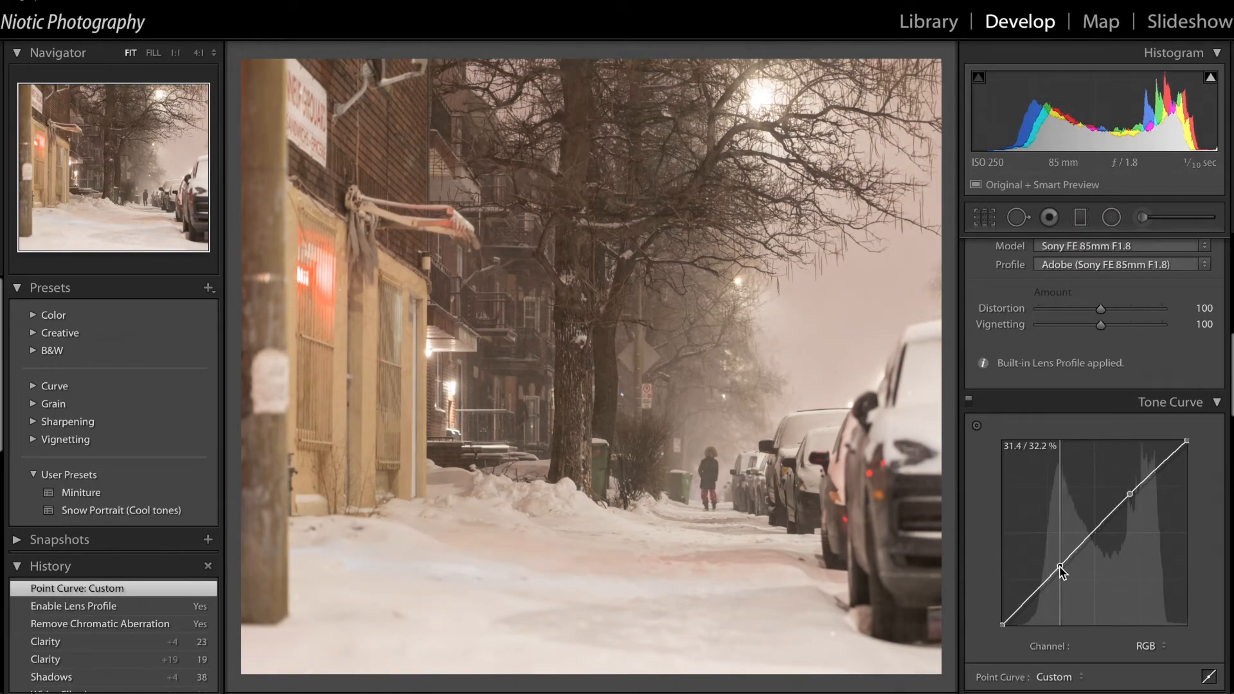
pyautogui.moveTo(1058, 571); pyautogui.dragTo(1065, 579)
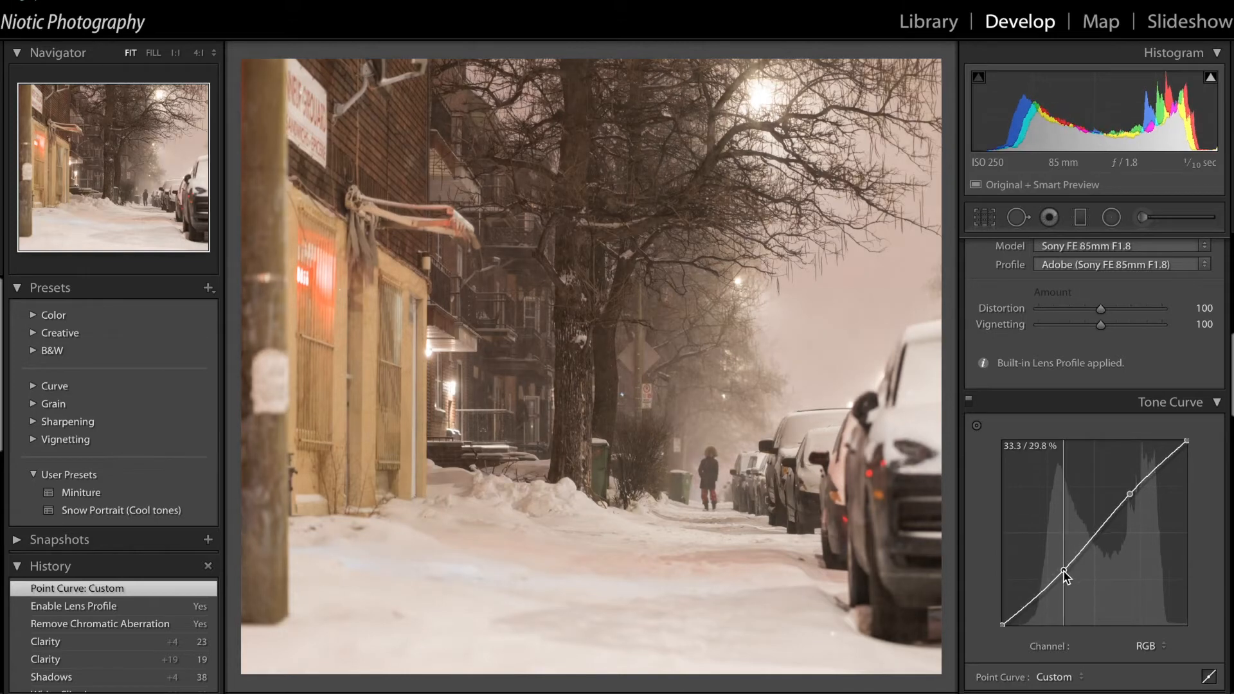
pyautogui.moveTo(1065, 571); pyautogui.dragTo(1067, 576)
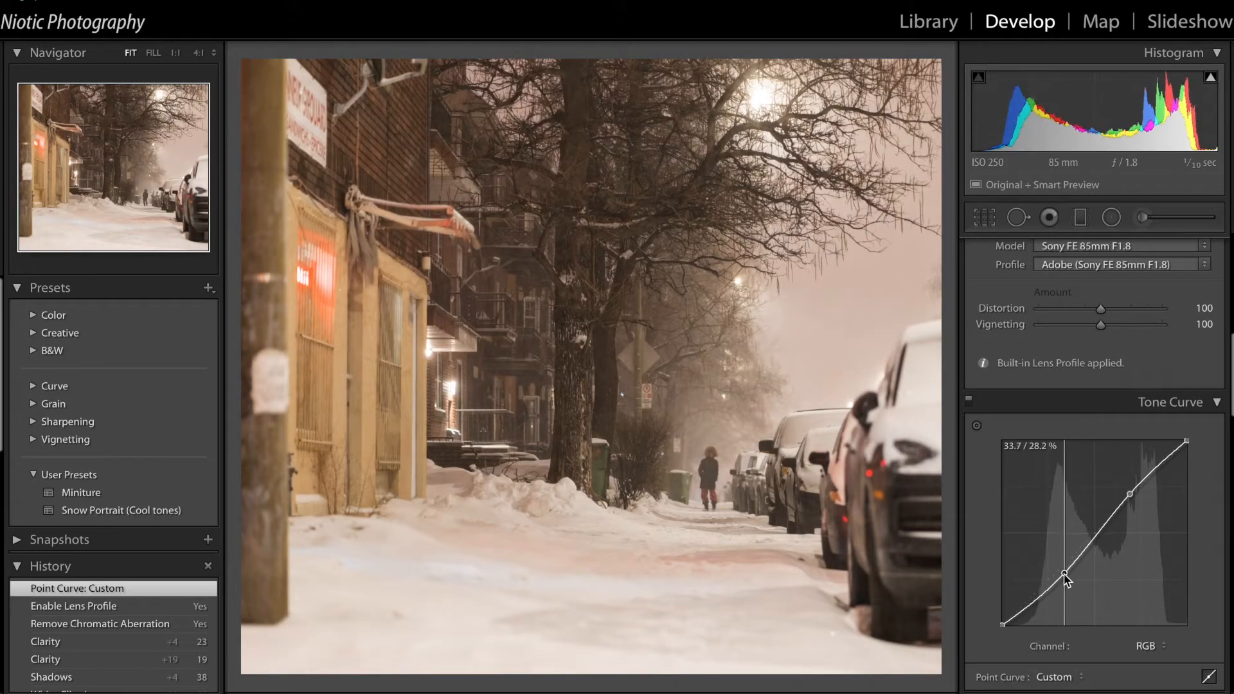
pyautogui.moveTo(1065, 581); pyautogui.dragTo(1070, 585)
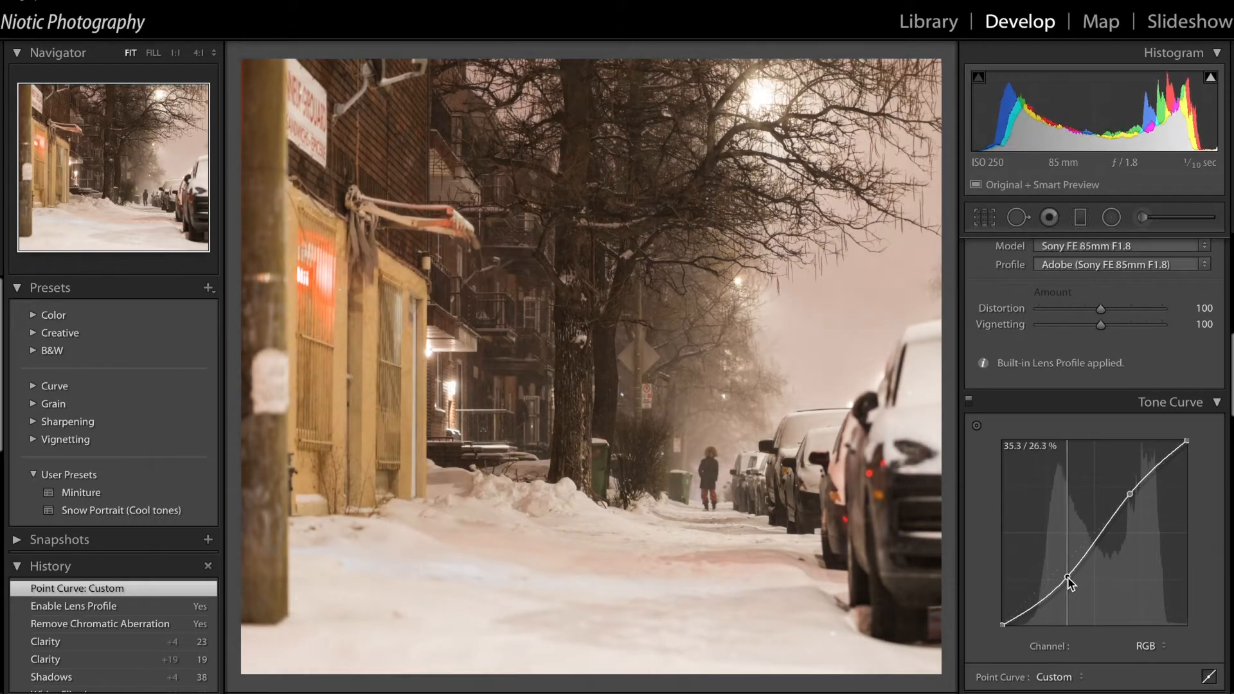
pyautogui.moveTo(1069, 589); pyautogui.dragTo(1073, 584)
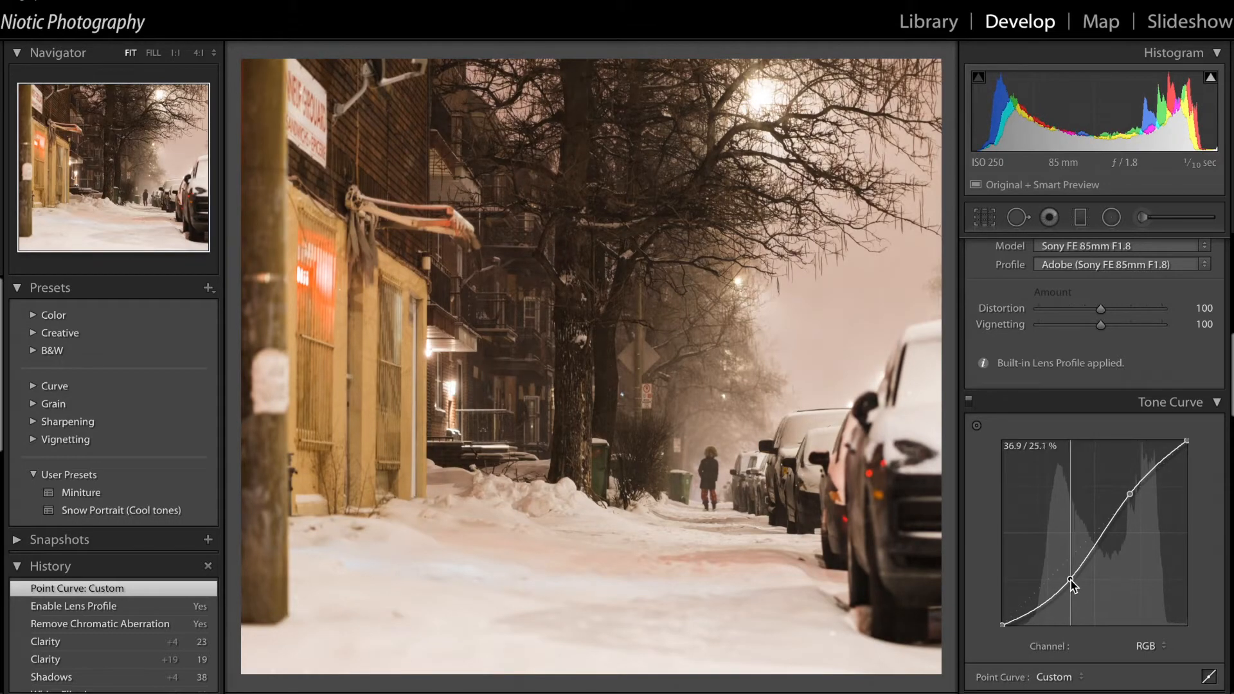
pyautogui.moveTo(1070, 586); pyautogui.dragTo(1070, 577)
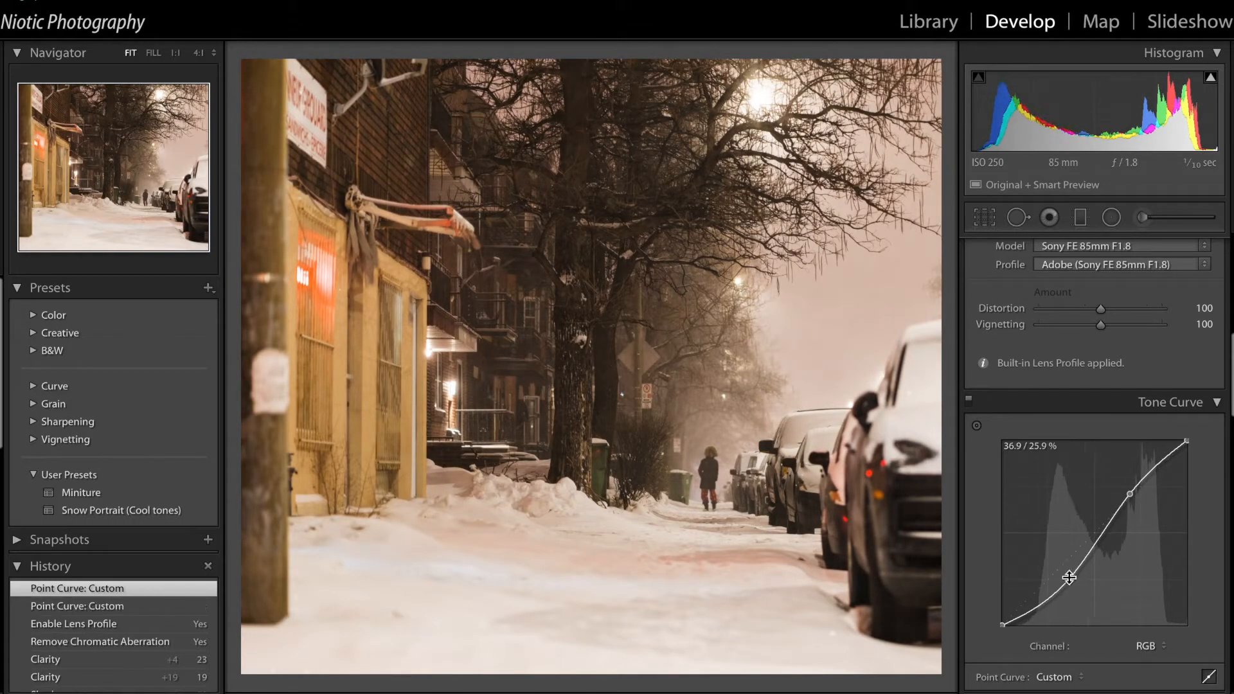
pyautogui.moveTo(1070, 577); pyautogui.dragTo(1010, 624)
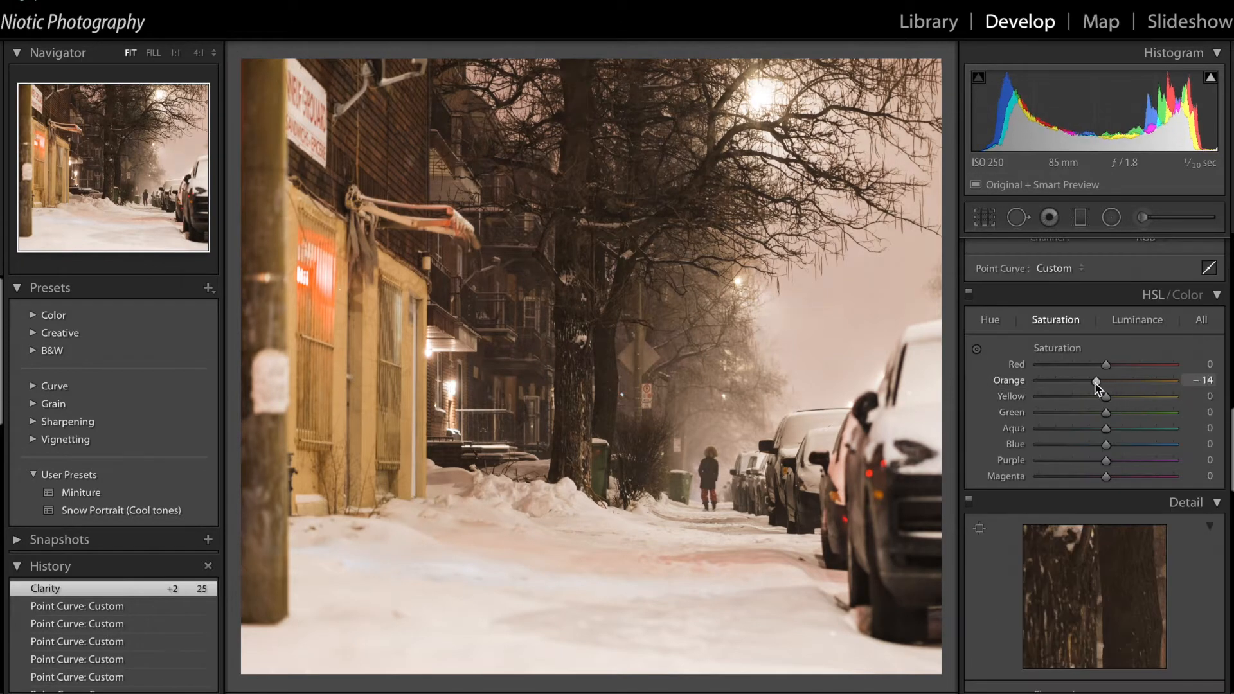
# Lower the Orange saturation in HSL to -34.
pyautogui.moveTo(1097, 386); pyautogui.dragTo(1087, 385)
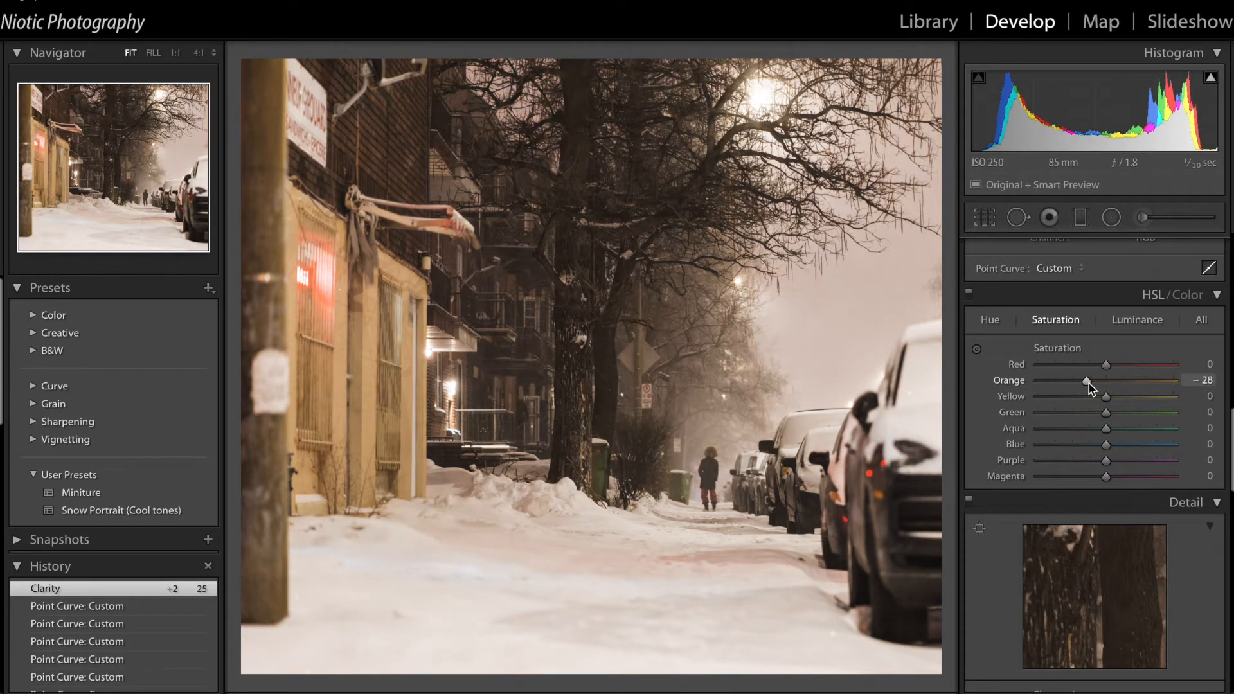
pyautogui.moveTo(1085, 380); pyautogui.dragTo(1080, 380)
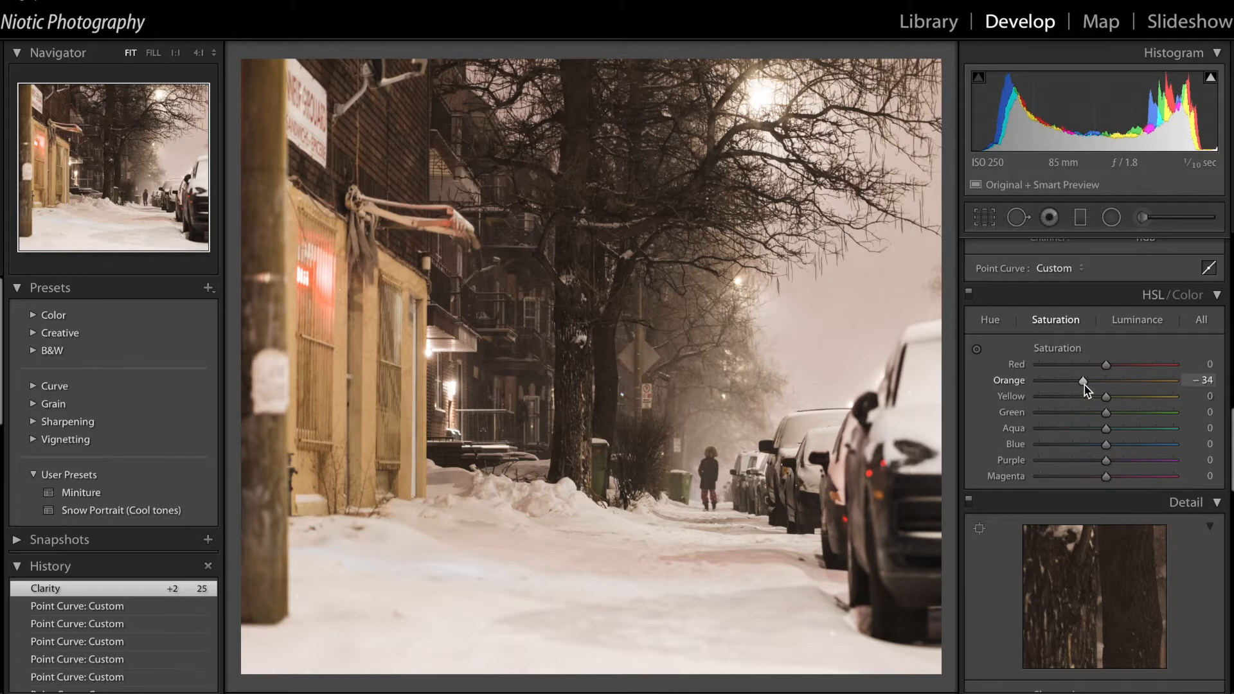
pyautogui.moveTo(1083, 379); pyautogui.dragTo(1079, 380)
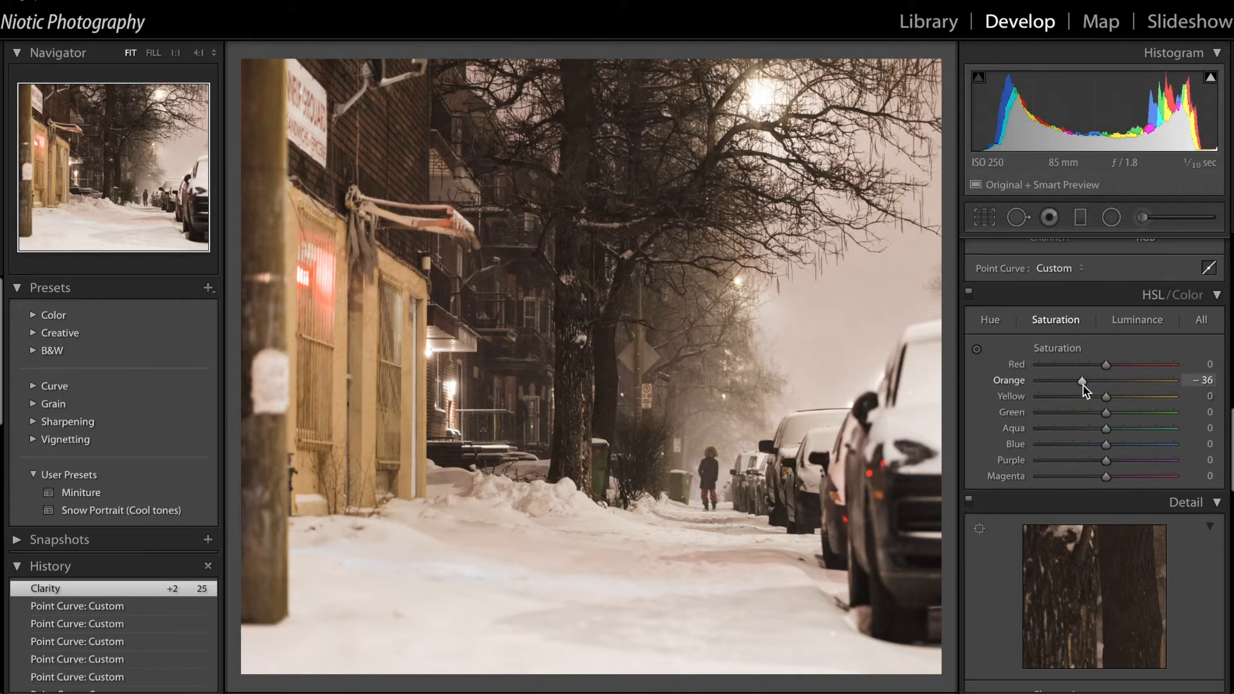
pyautogui.moveTo(1081, 380); pyautogui.dragTo(1083, 380)
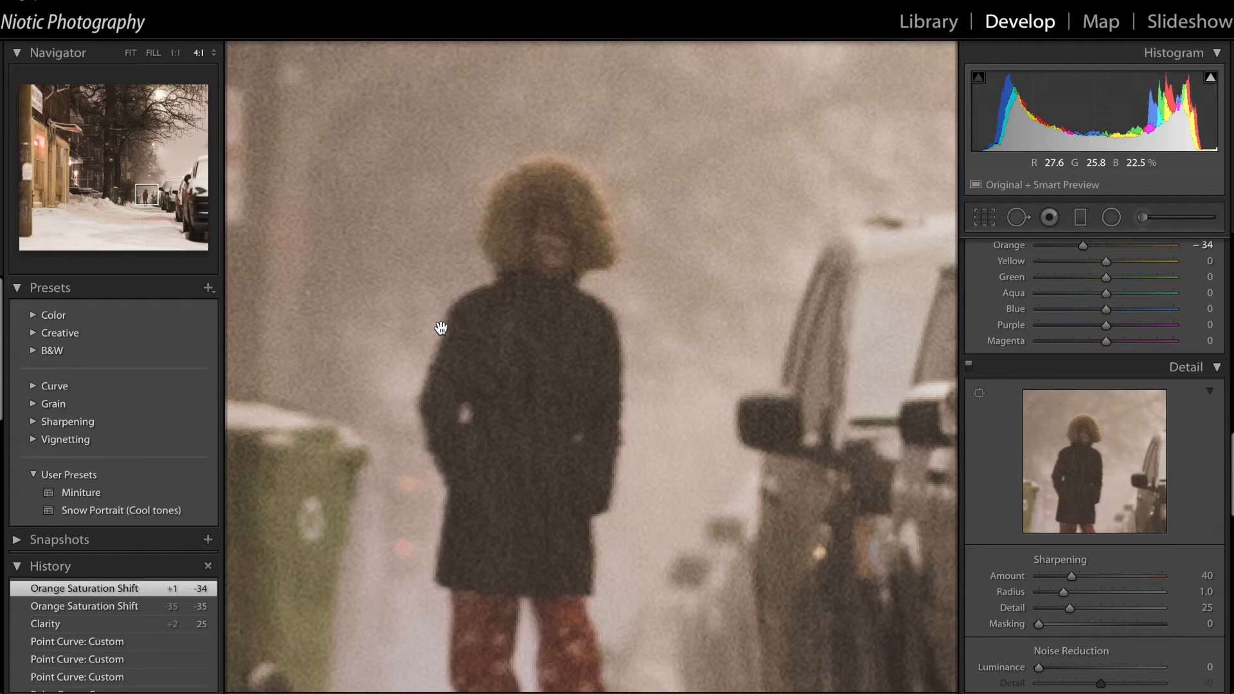
# Return to Fit view and set sharpening Amount to 96 and Radius to 0.9.
pyautogui.click(131, 53)
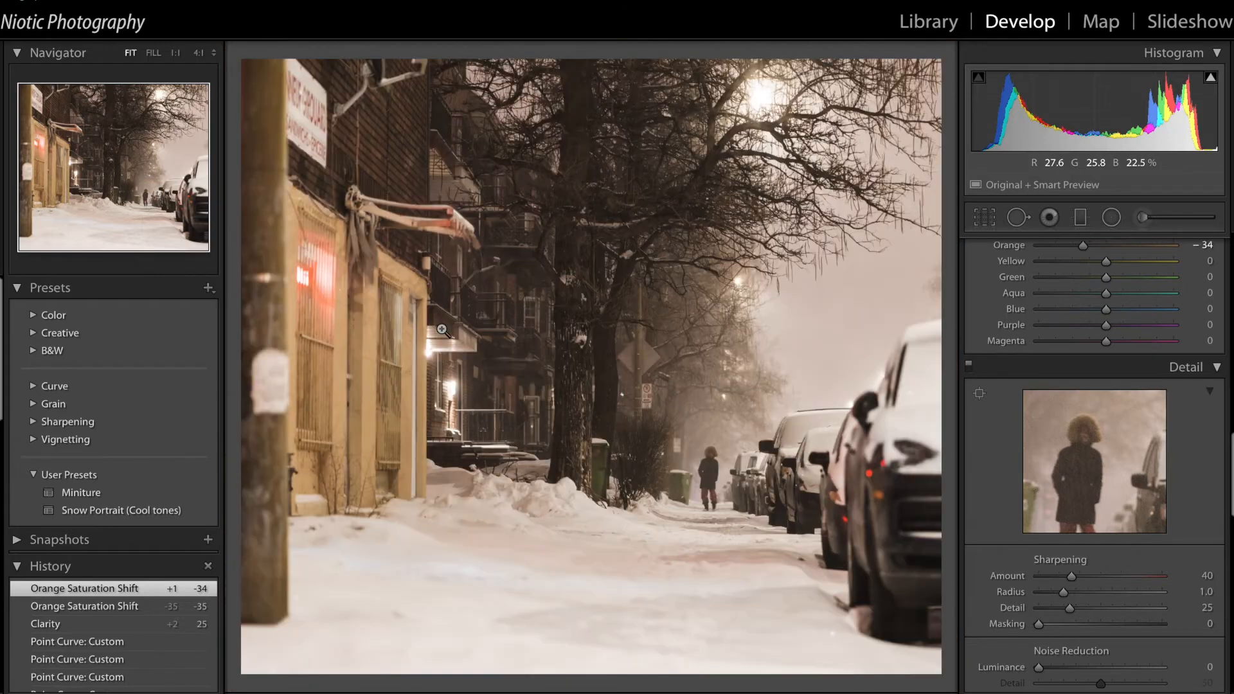
pyautogui.moveTo(1068, 575); pyautogui.dragTo(1082, 575)
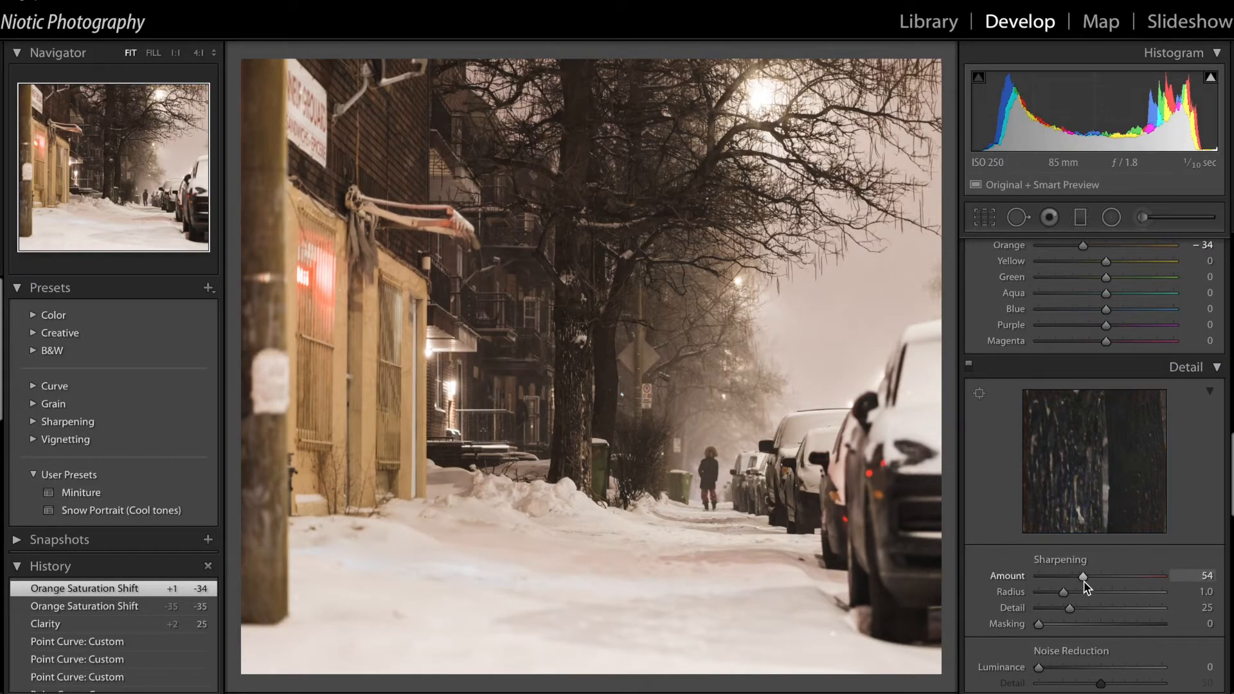
pyautogui.moveTo(1083, 576); pyautogui.dragTo(1101, 576)
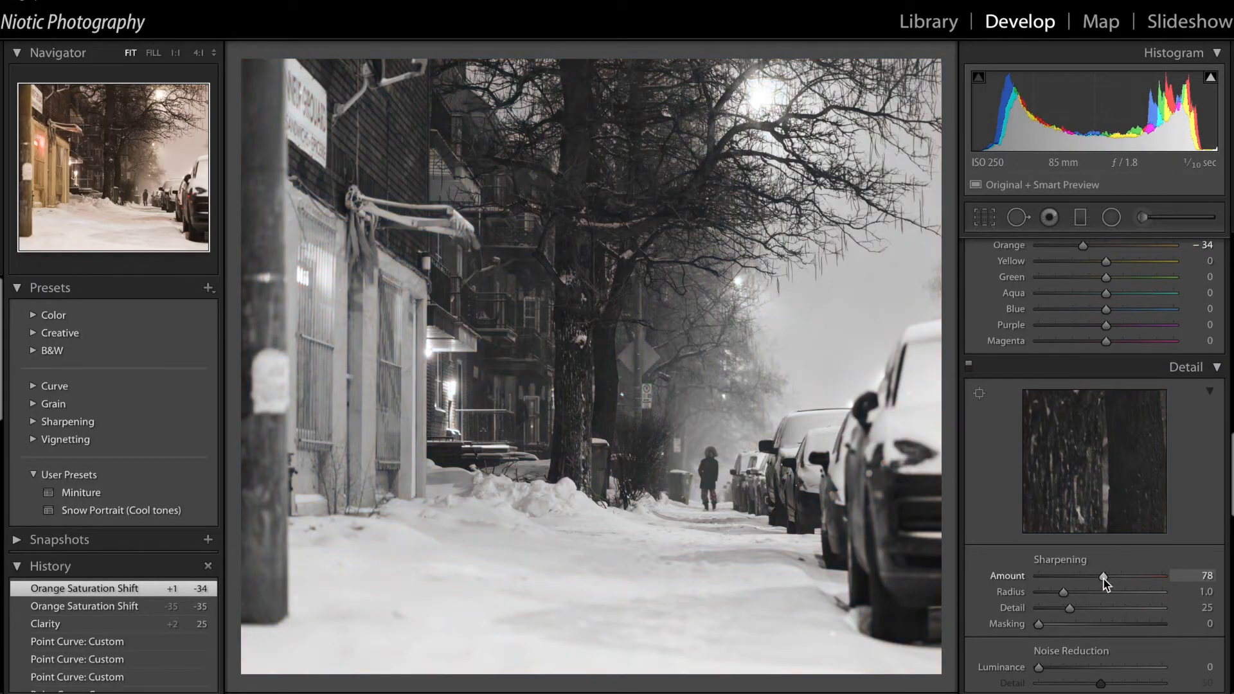
pyautogui.moveTo(1101, 575); pyautogui.dragTo(1117, 575)
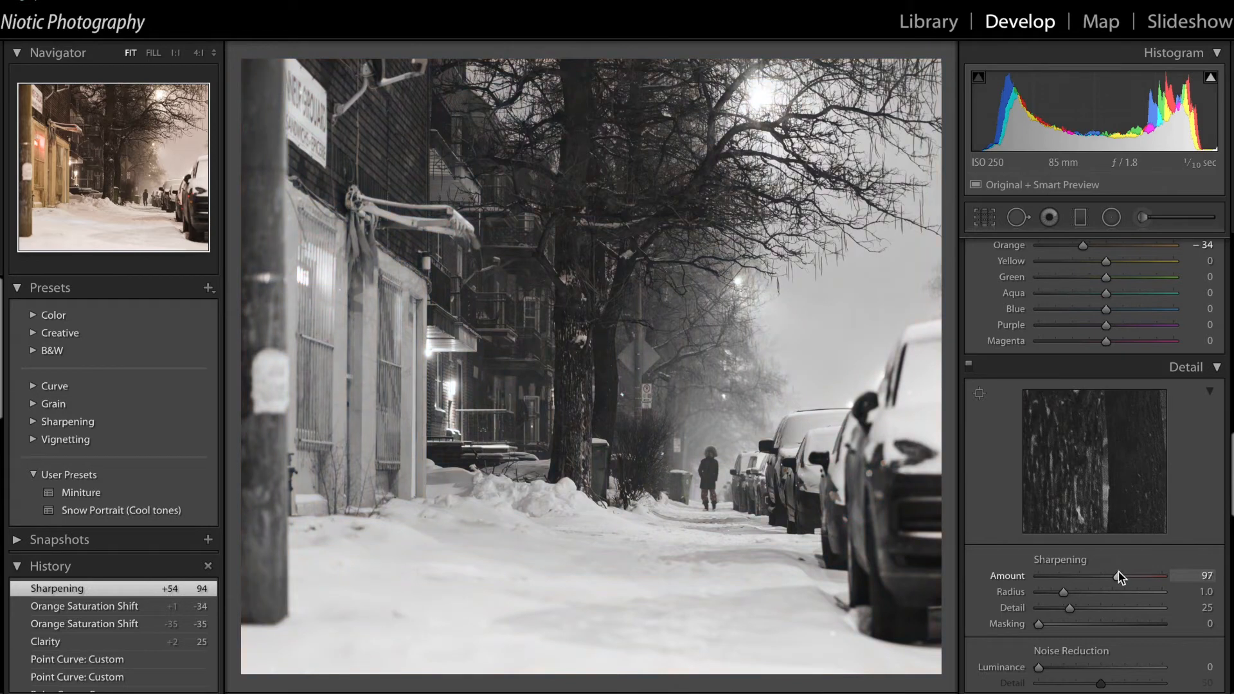
pyautogui.moveTo(1085, 592); pyautogui.dragTo(1058, 592)
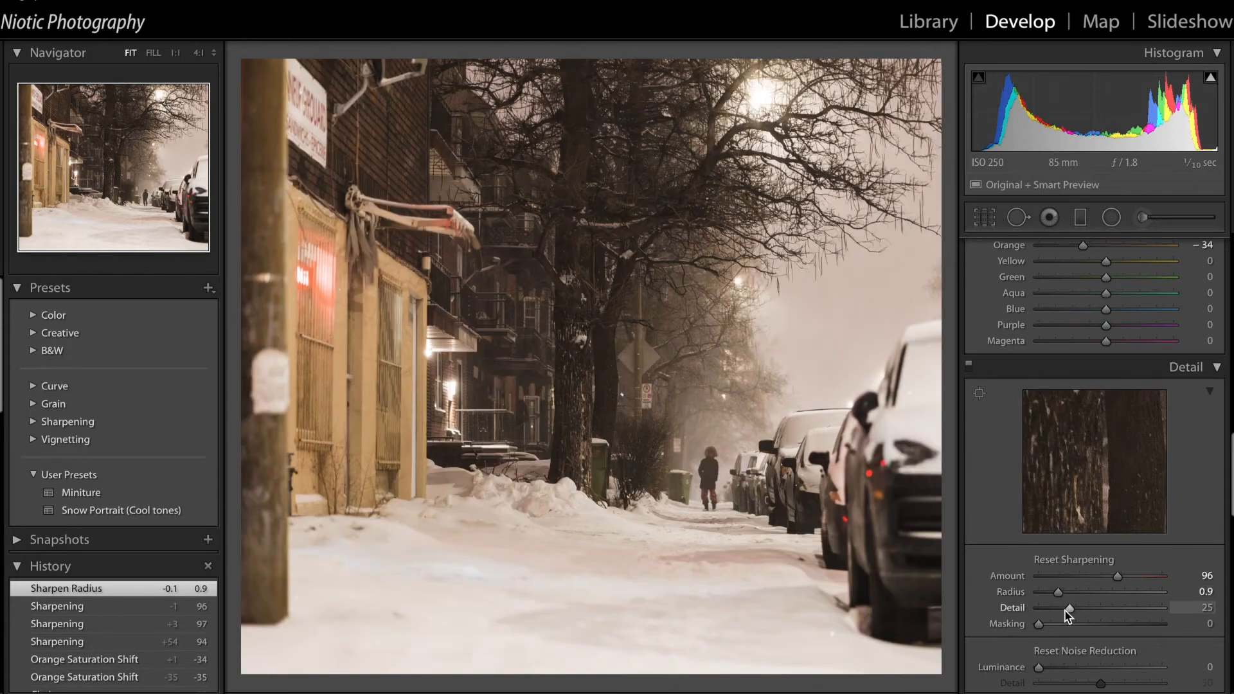
# Set sharpening Detail to 42 and edge Masking to 17.
pyautogui.moveTo(1068, 615); pyautogui.dragTo(1089, 615)
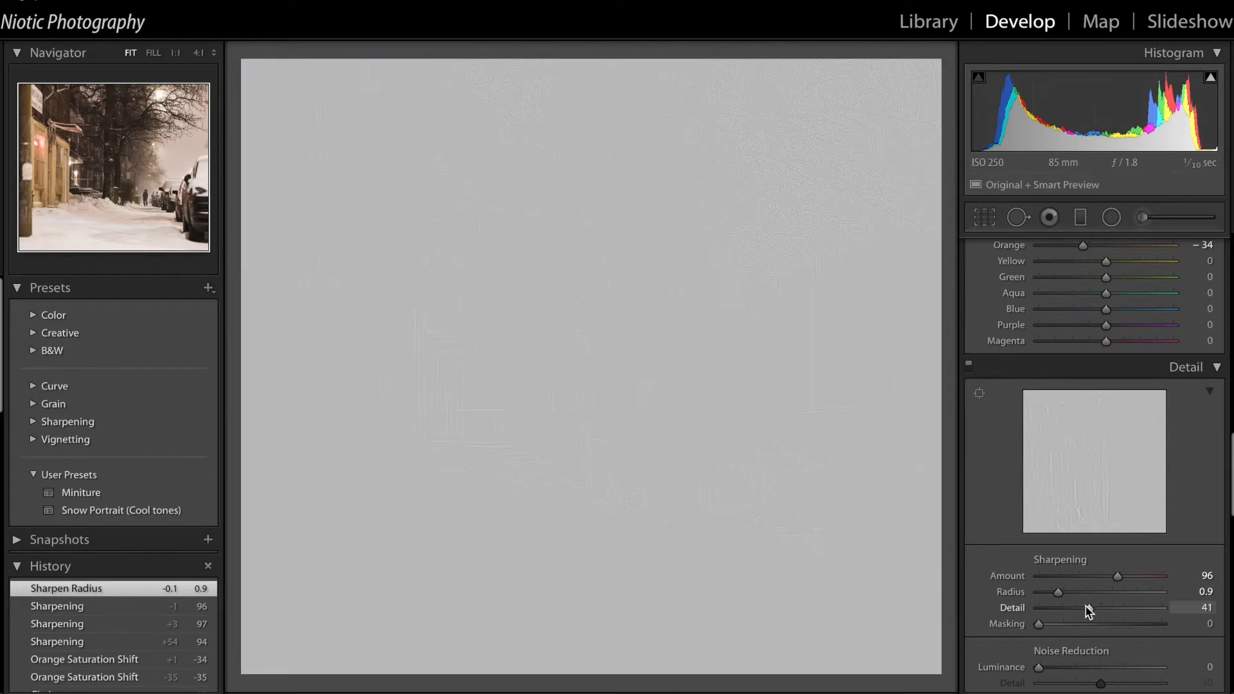
pyautogui.moveTo(1079, 606); pyautogui.dragTo(1090, 607)
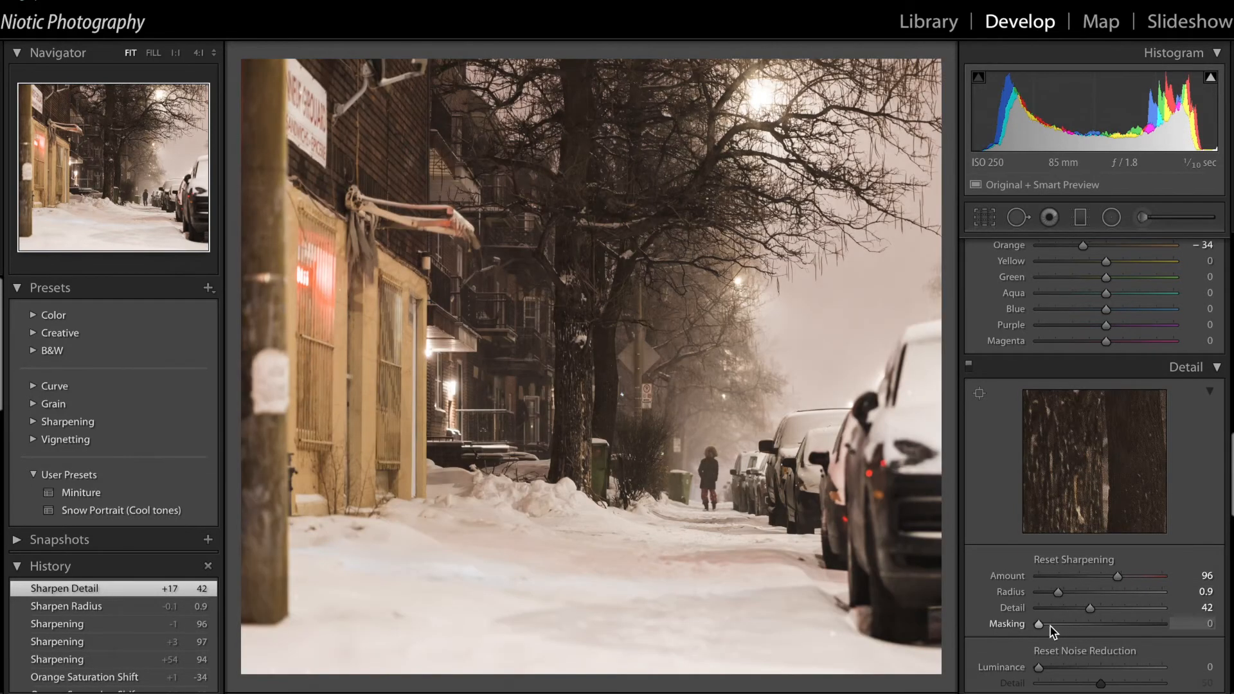
pyautogui.moveTo(1039, 623); pyautogui.dragTo(1058, 623)
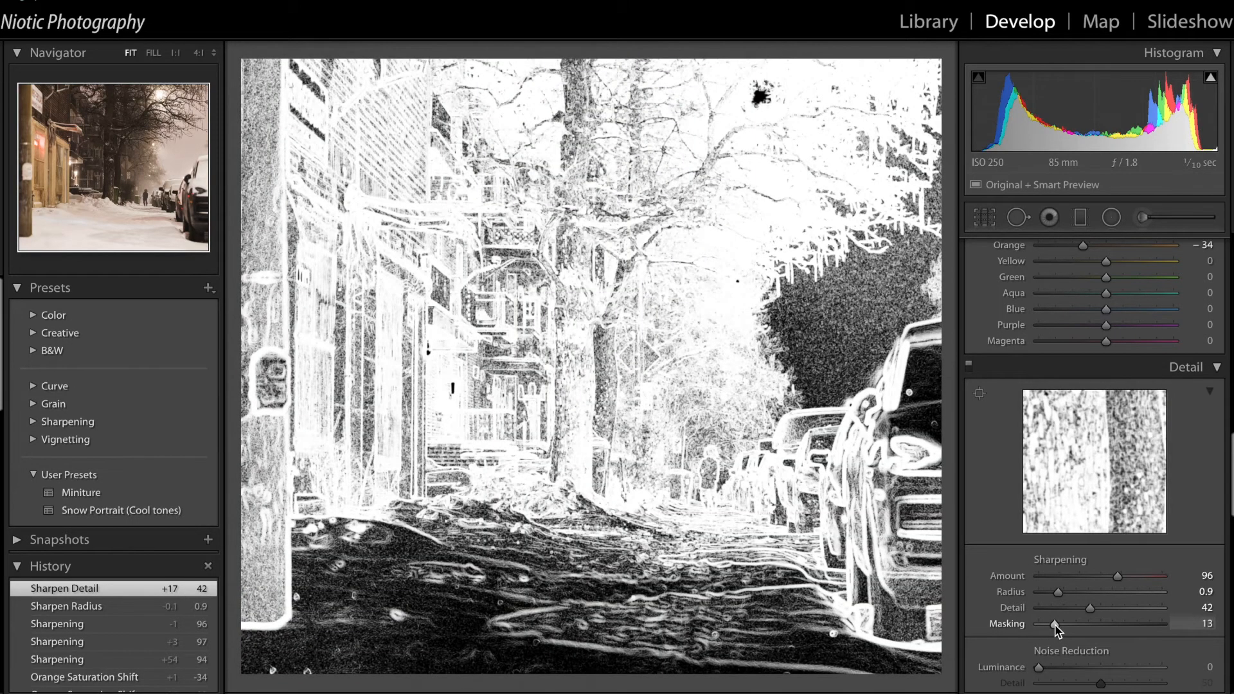
pyautogui.moveTo(1054, 623); pyautogui.dragTo(1070, 623)
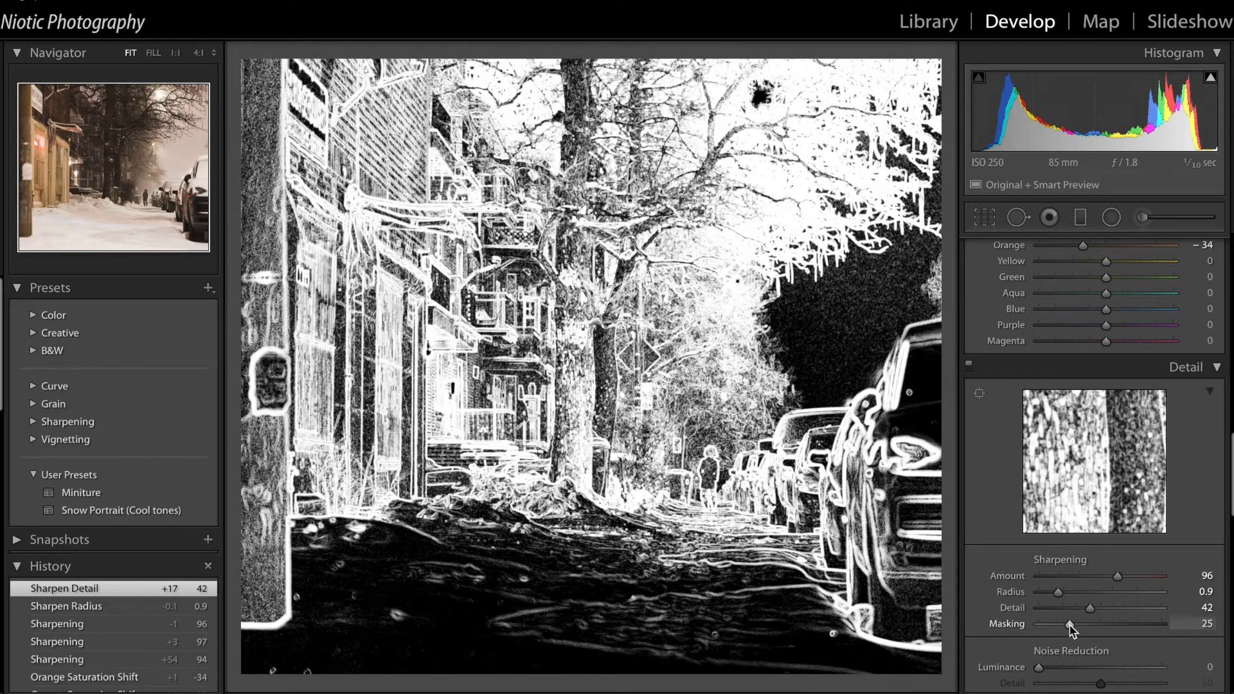
pyautogui.moveTo(1070, 624); pyautogui.dragTo(1062, 624)
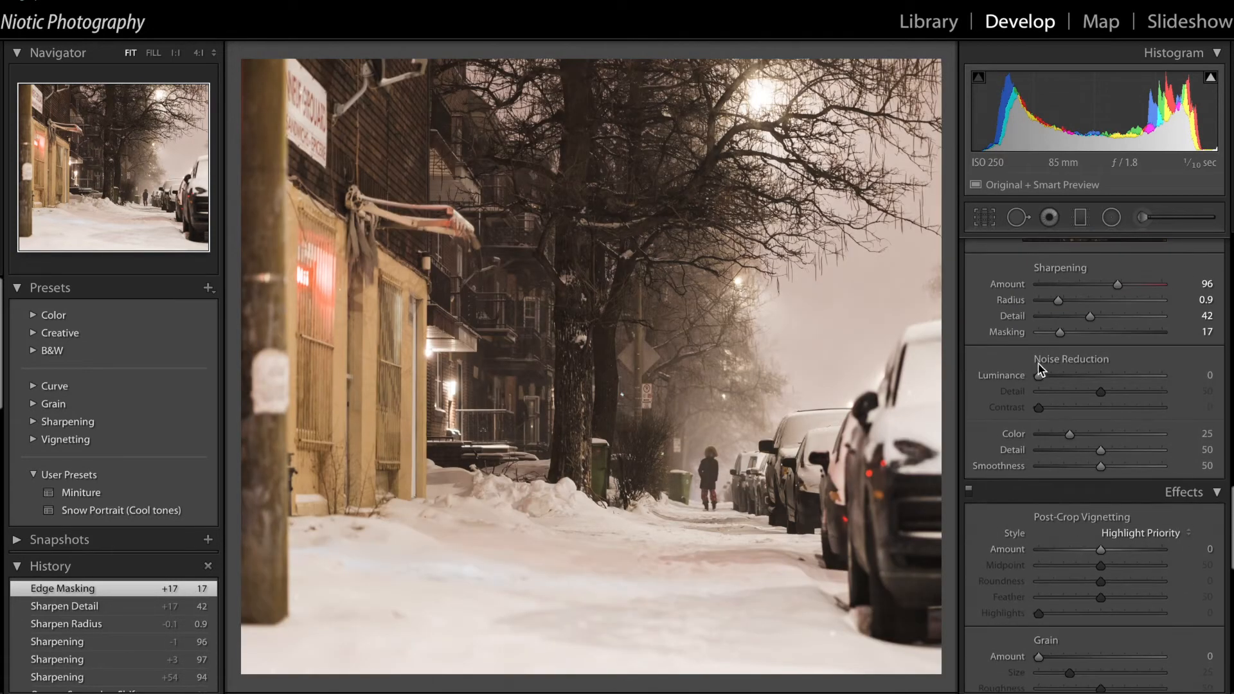
# Add a -22 post-crop vignette and set Blue Primary Hue to -10.
pyautogui.scroll(-3)
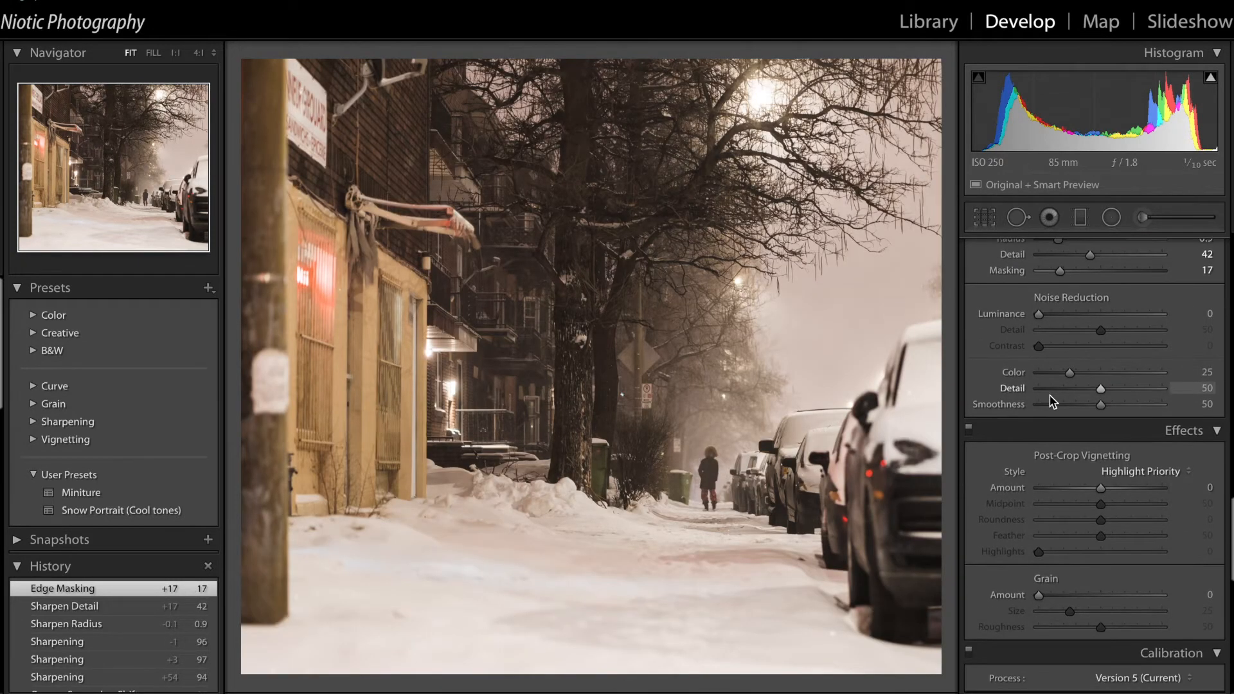
pyautogui.moveTo(1114, 486); pyautogui.dragTo(1051, 486)
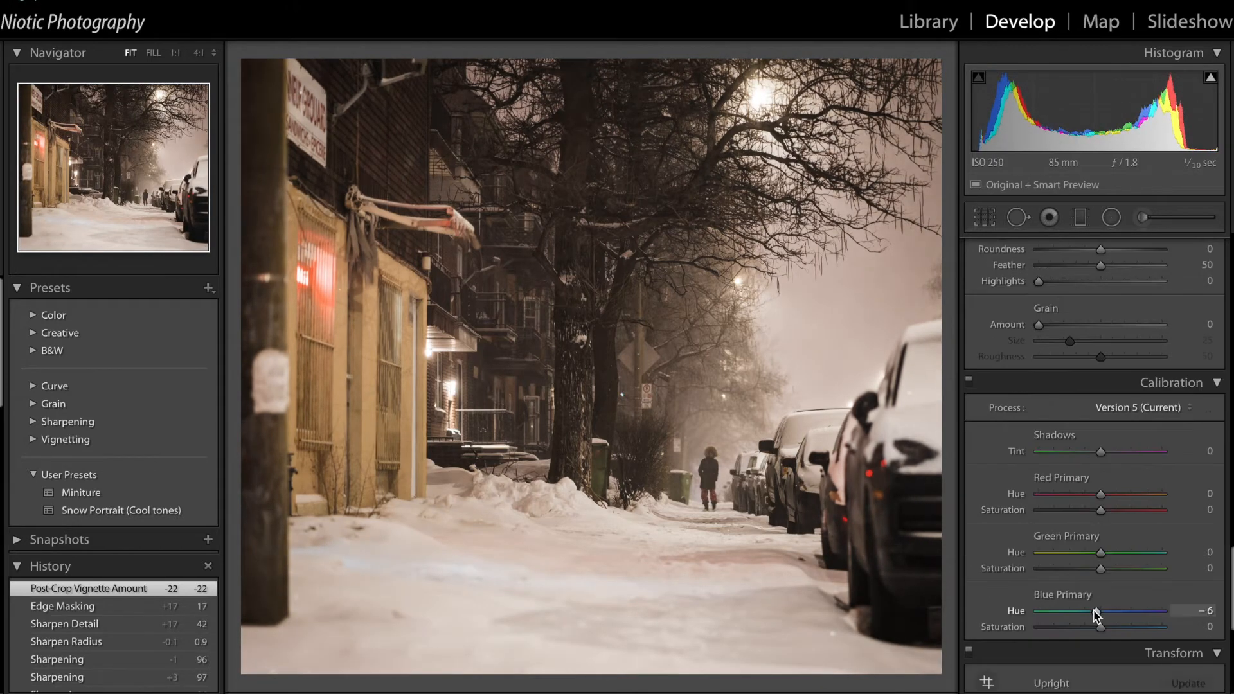
pyautogui.moveTo(1110, 610); pyautogui.dragTo(1094, 610)
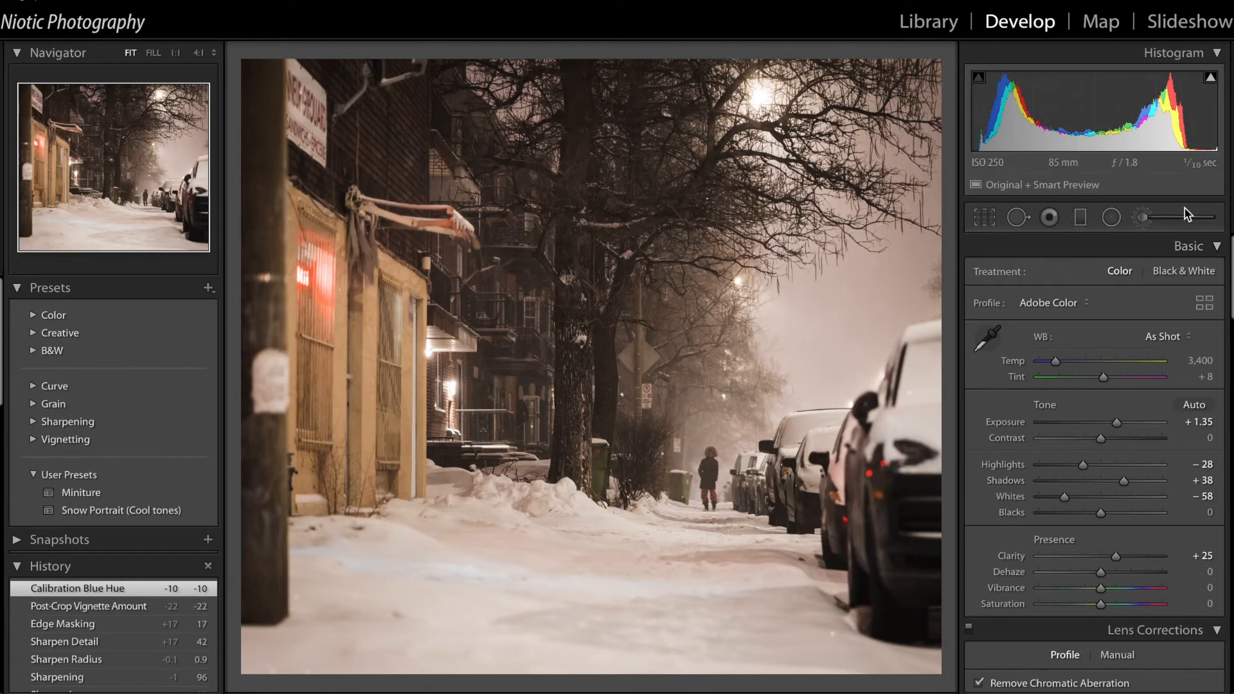
# Brush darkening onto the street, erase part of the sidewalk, and set Exposure to -0.48.
pyautogui.click(1140, 217)
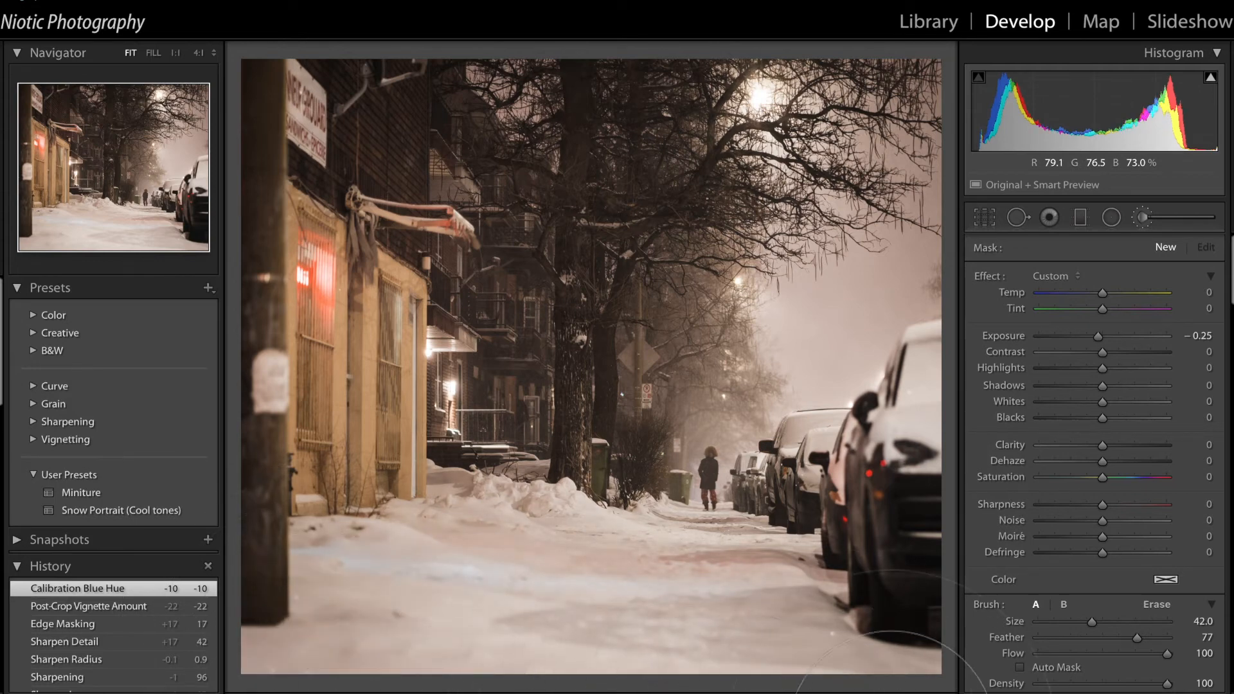
pyautogui.moveTo(1106, 335); pyautogui.dragTo(1086, 335)
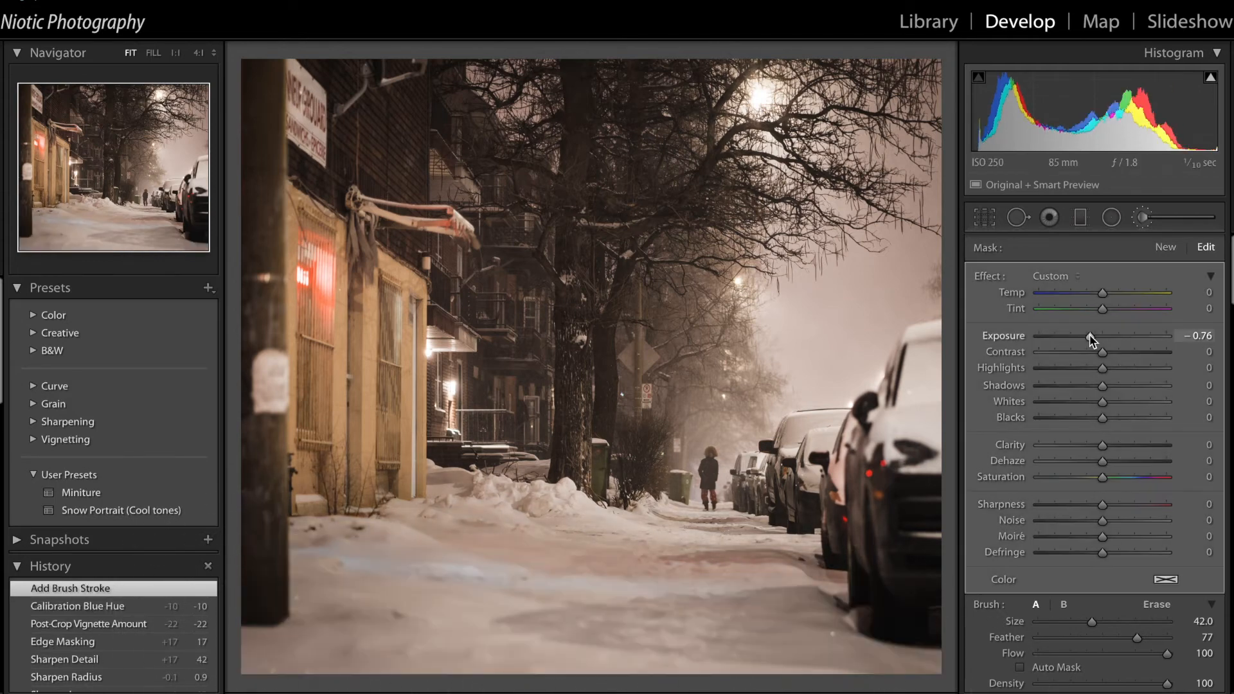
pyautogui.moveTo(1103, 336); pyautogui.dragTo(1092, 337)
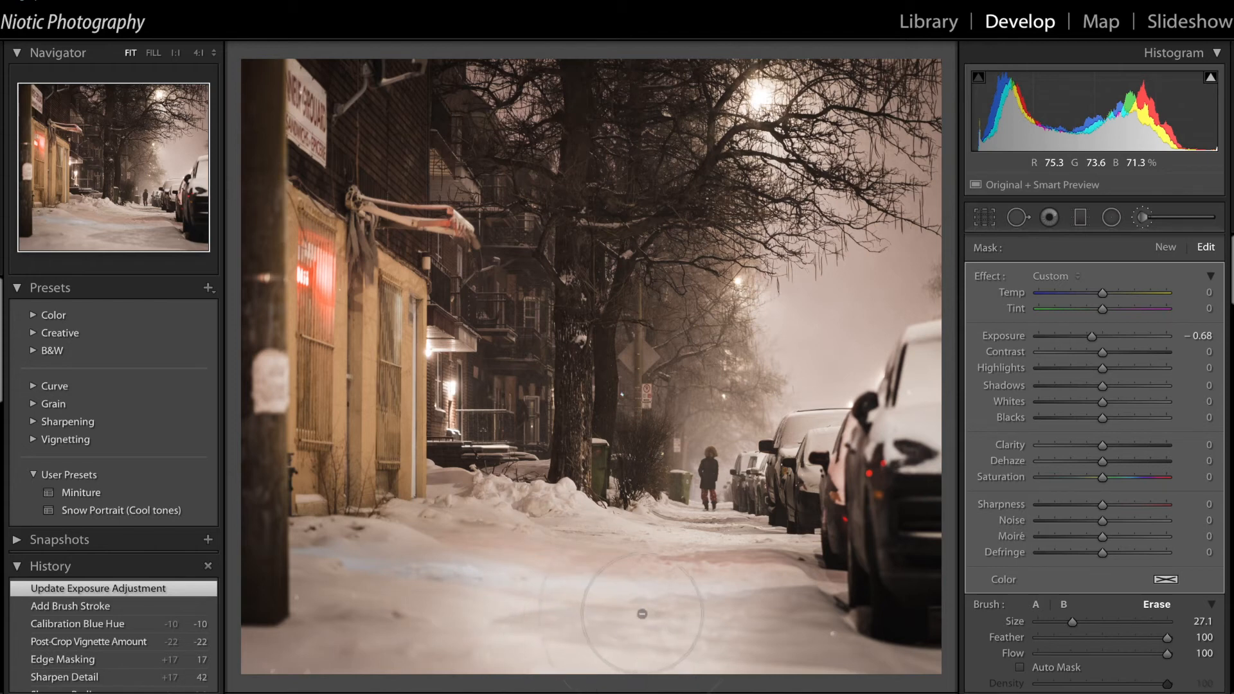
pyautogui.moveTo(653, 614); pyautogui.dragTo(527, 586)
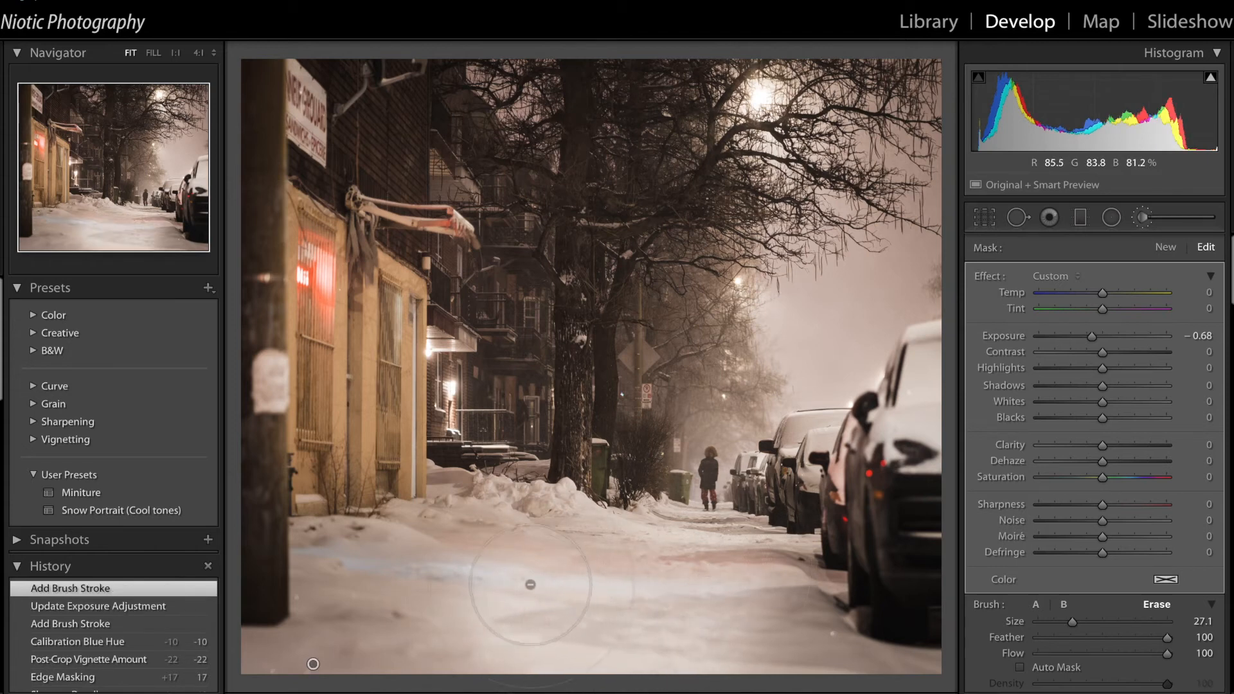
pyautogui.moveTo(1088, 336); pyautogui.dragTo(1094, 336)
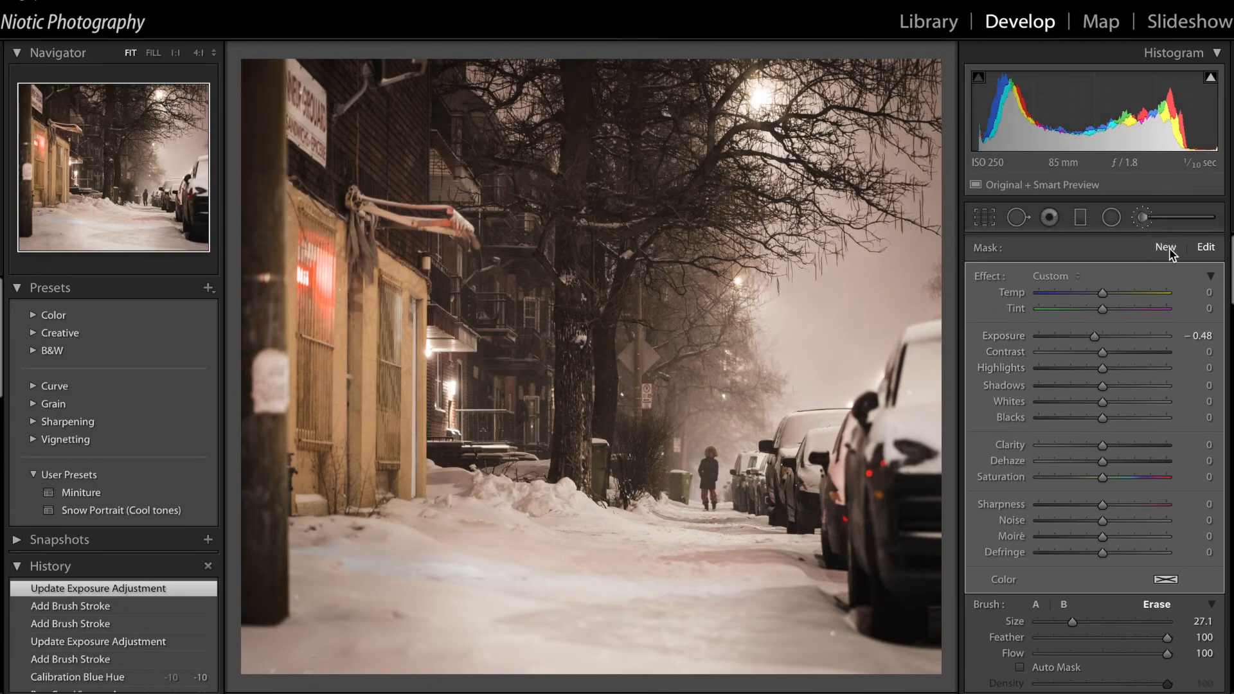
# Brush a new adjustment with Dehaze -29, then view the Import history state.
pyautogui.moveTo(1126, 460); pyautogui.dragTo(1082, 460)
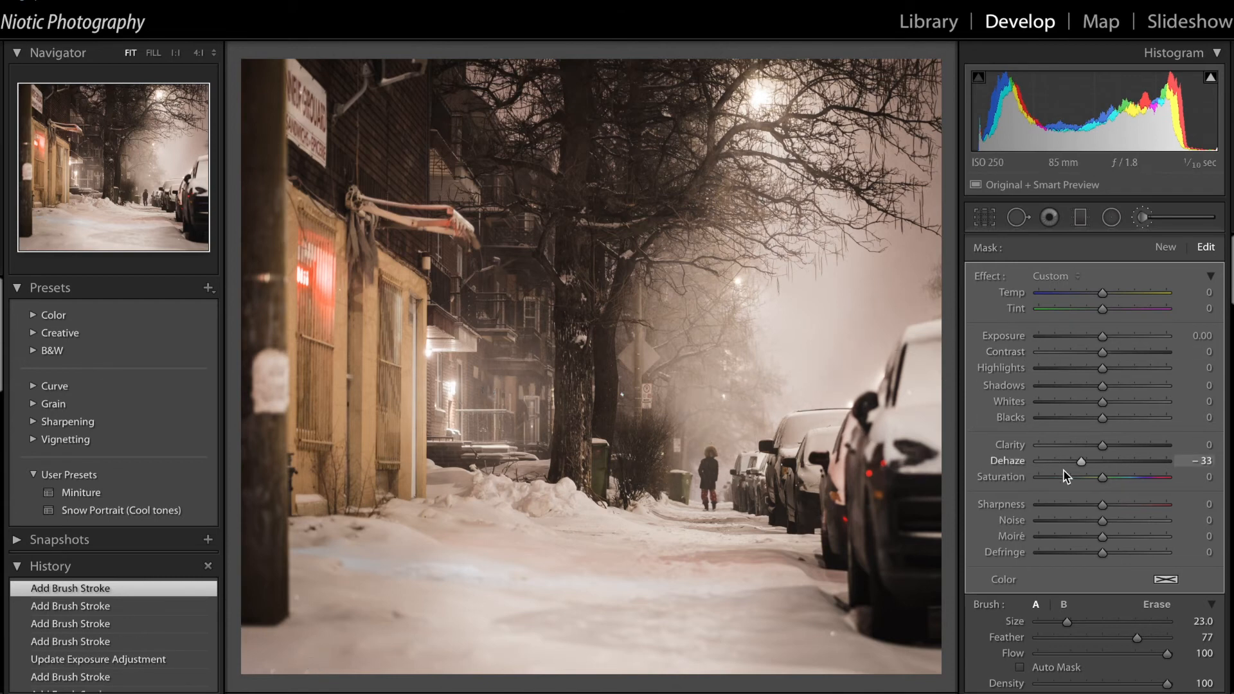
pyautogui.moveTo(1081, 462); pyautogui.dragTo(1087, 462)
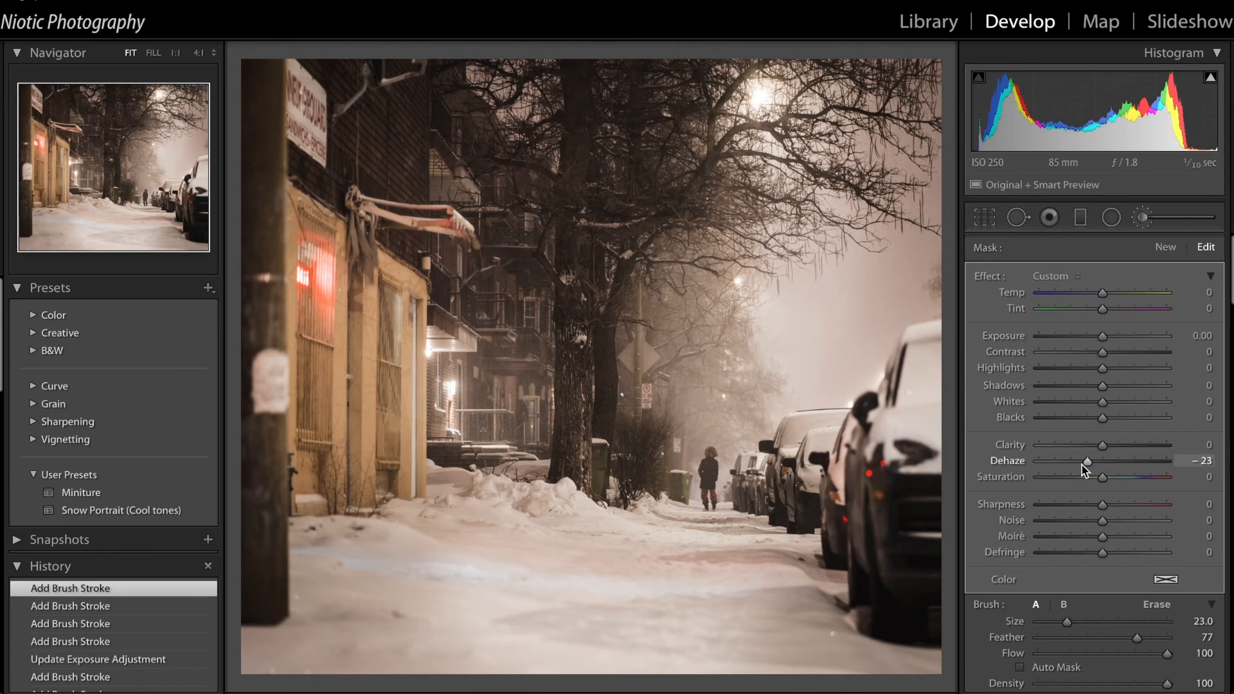
pyautogui.moveTo(1090, 461); pyautogui.dragTo(1084, 462)
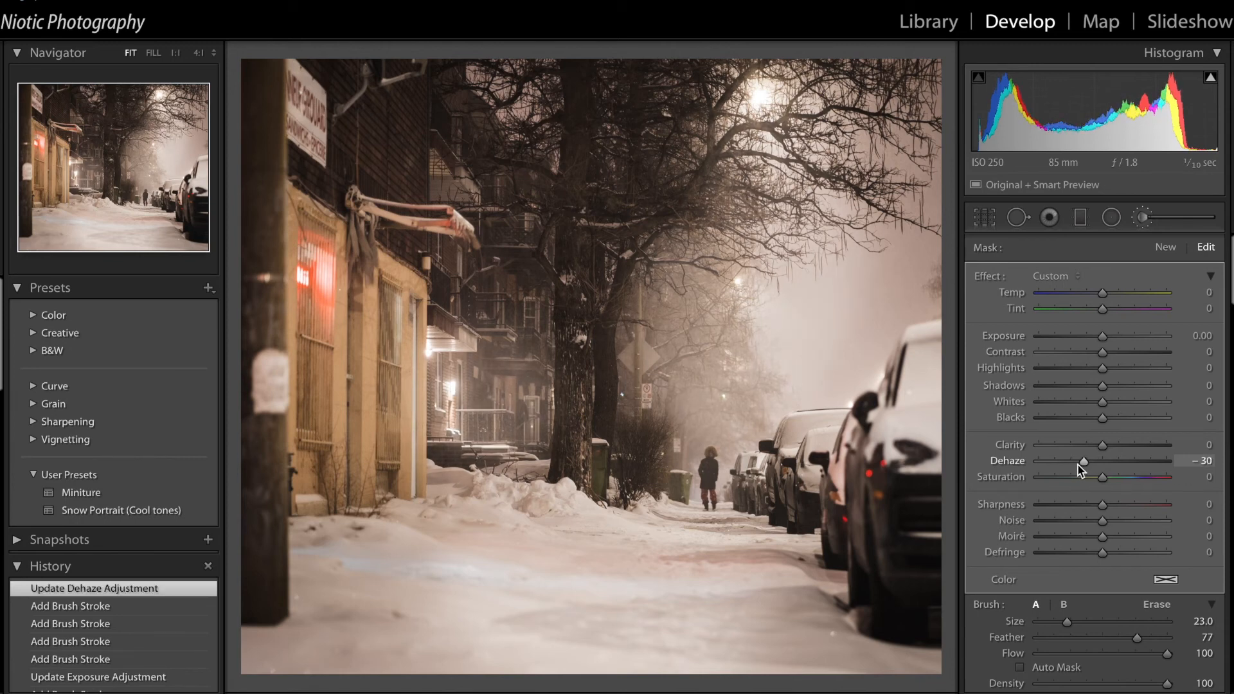
pyautogui.moveTo(1084, 460); pyautogui.dragTo(1087, 460)
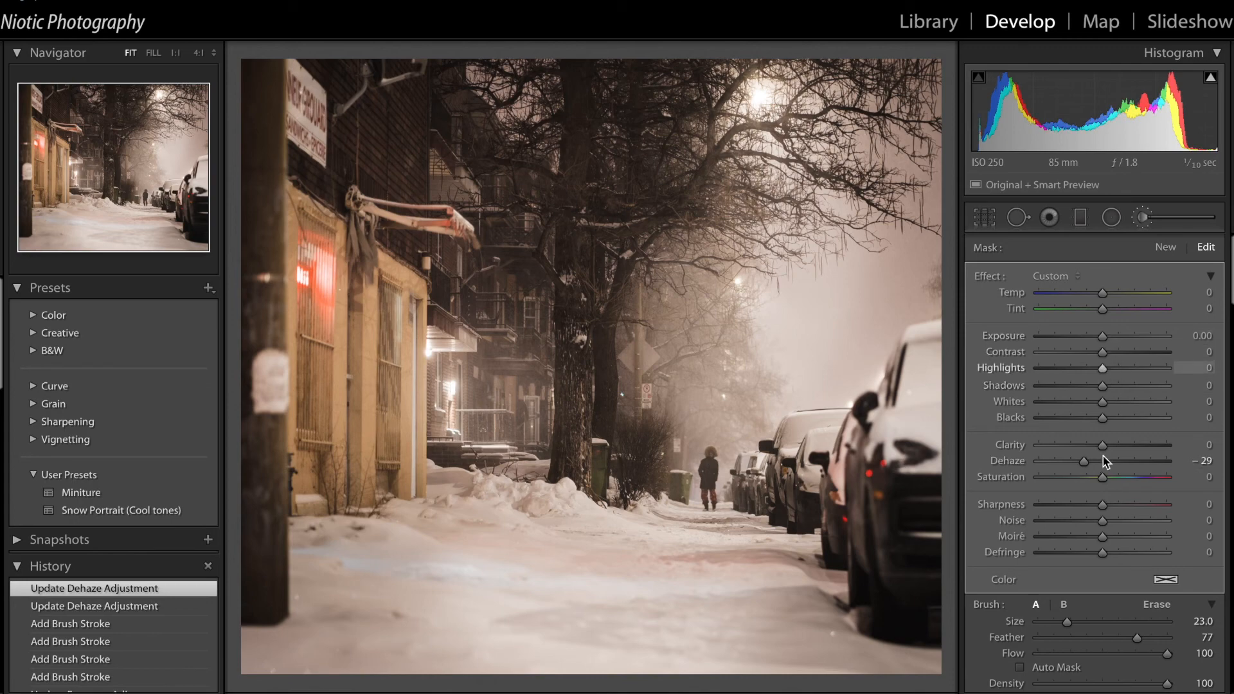
pyautogui.moveTo(1104, 444); pyautogui.dragTo(1108, 445)
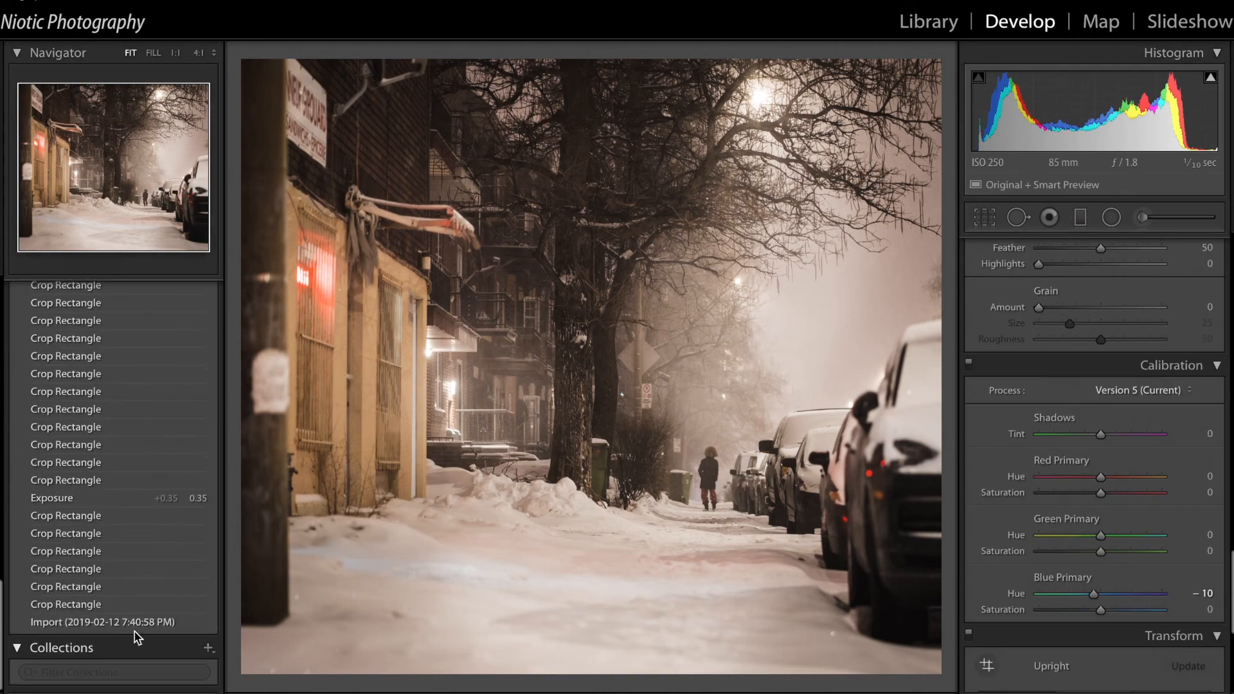
pyautogui.click(102, 621)
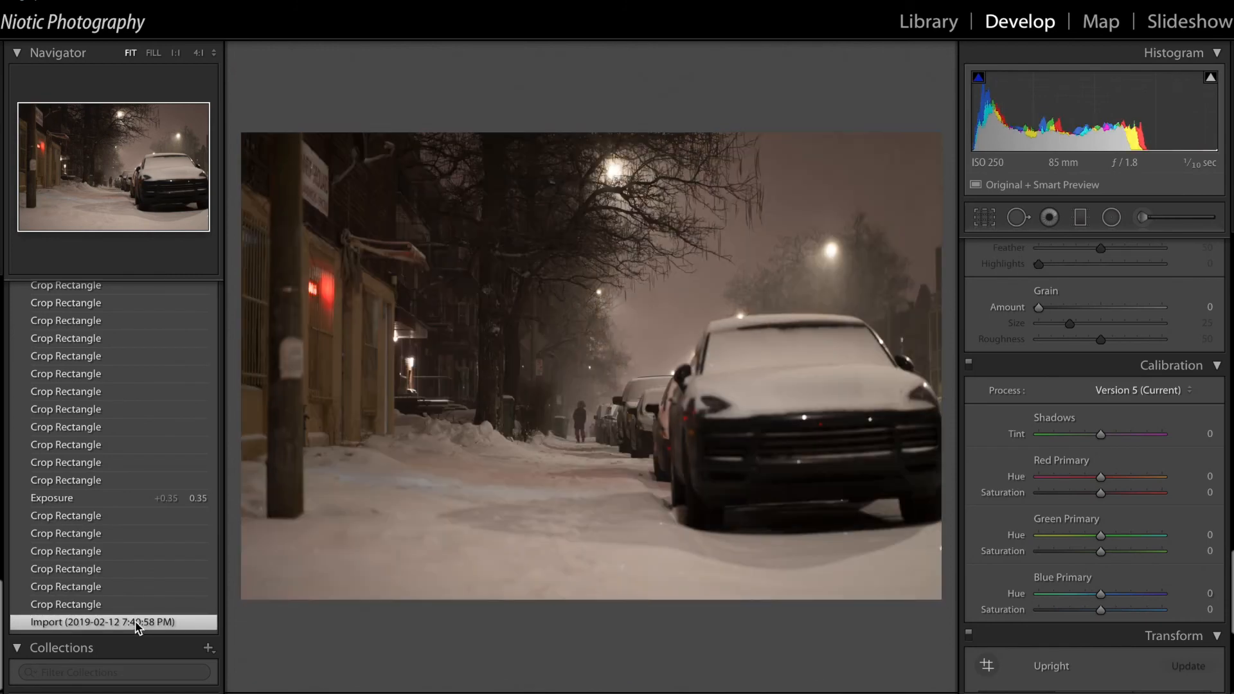